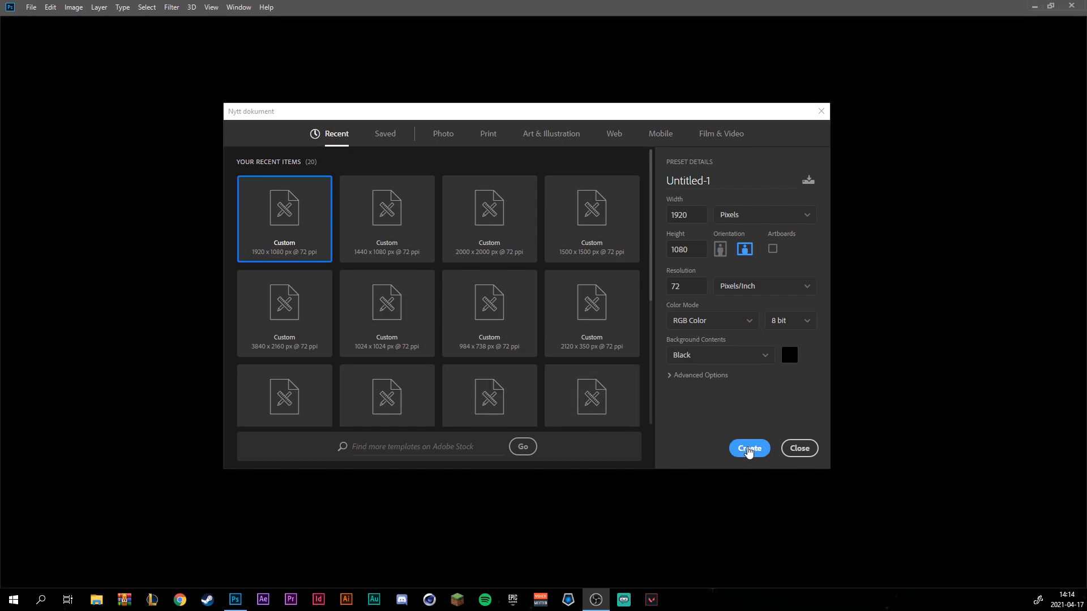
Step: Create the 1920×1080 black document and fill the canvas with rendered clouds
left_click(749, 448)
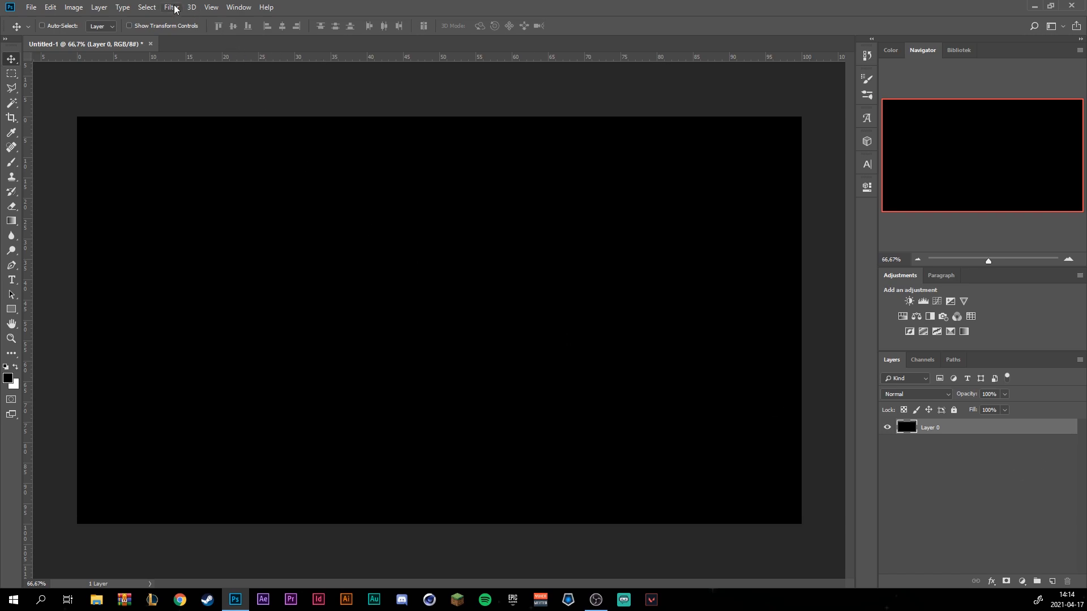
left_click(171, 6)
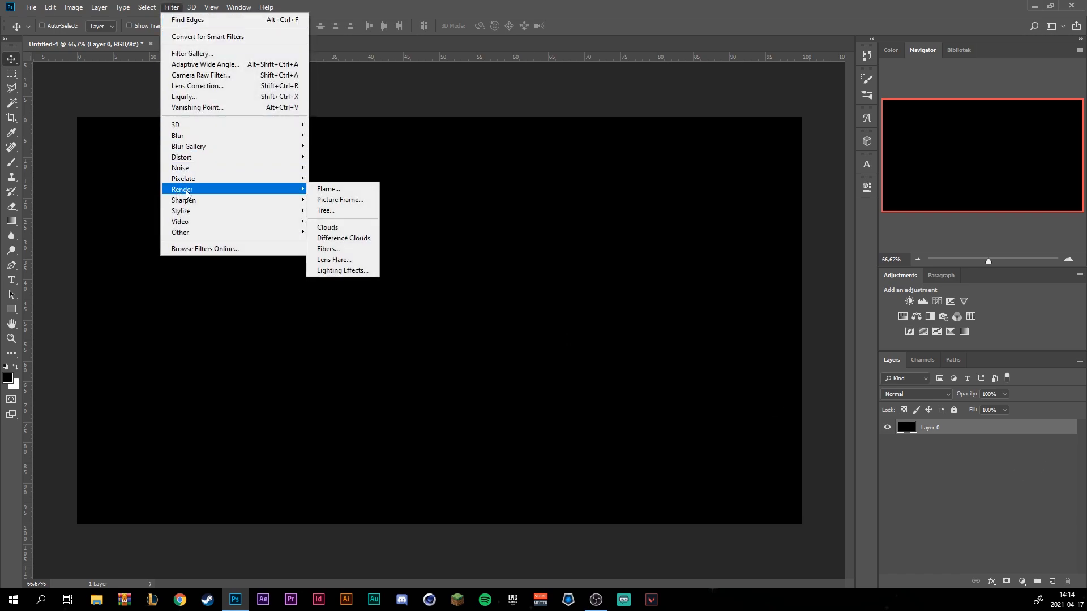
left_click(326, 227)
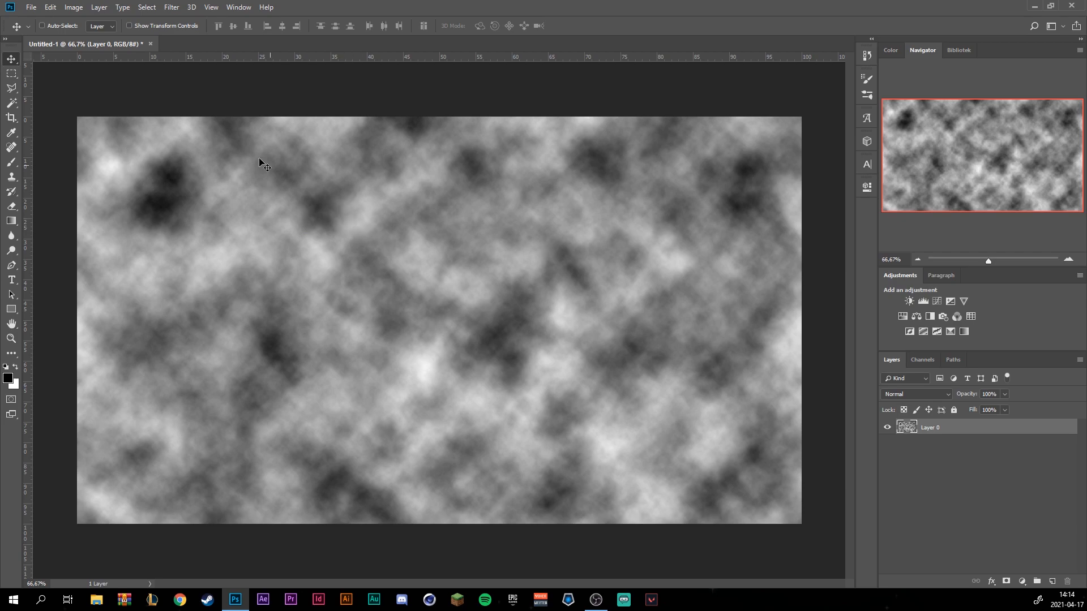
Step: Soften the clouds with a Gaussian blur of about 19.4 px radius
left_click(171, 7)
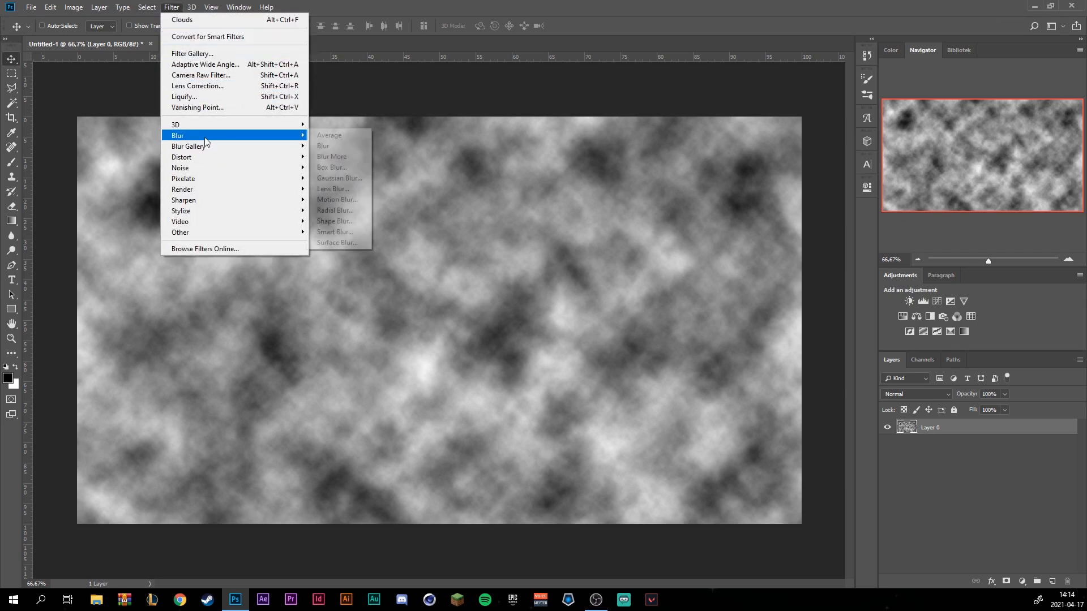
left_click(338, 178)
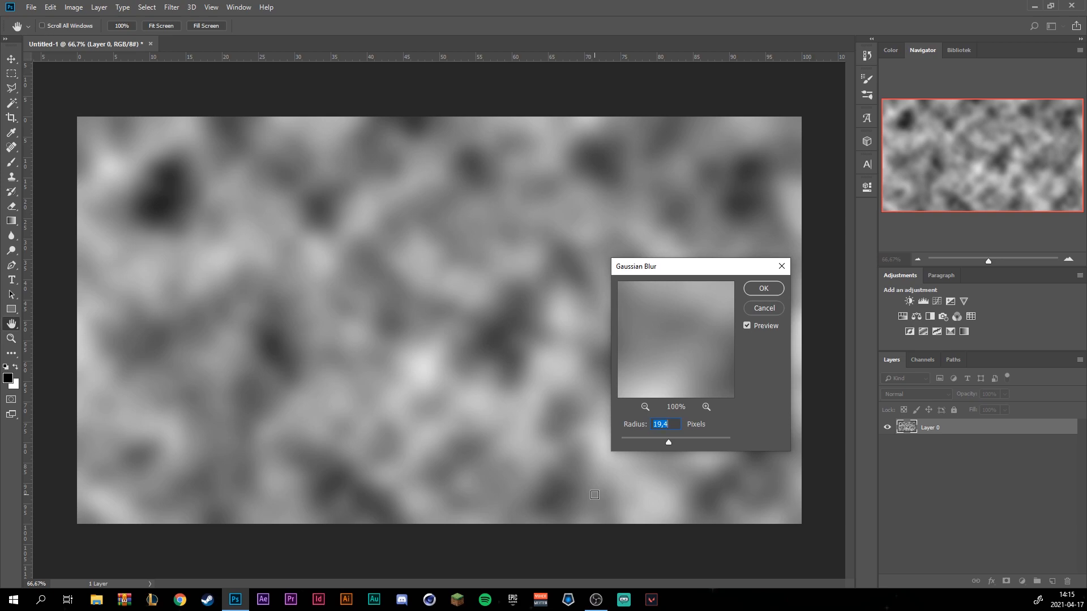
left_click(762, 289)
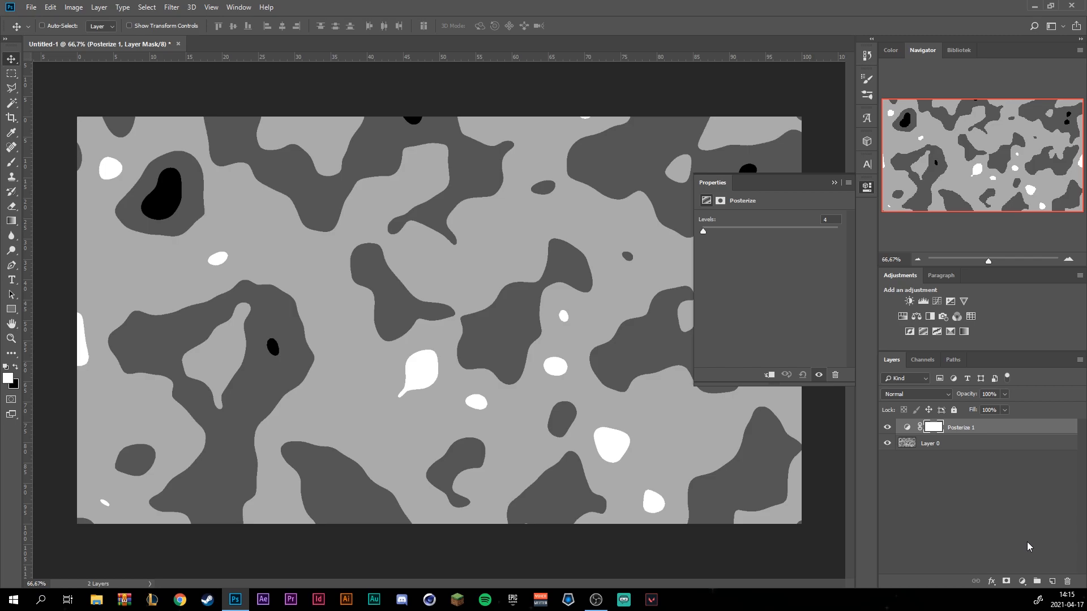
mouse_move(724, 265)
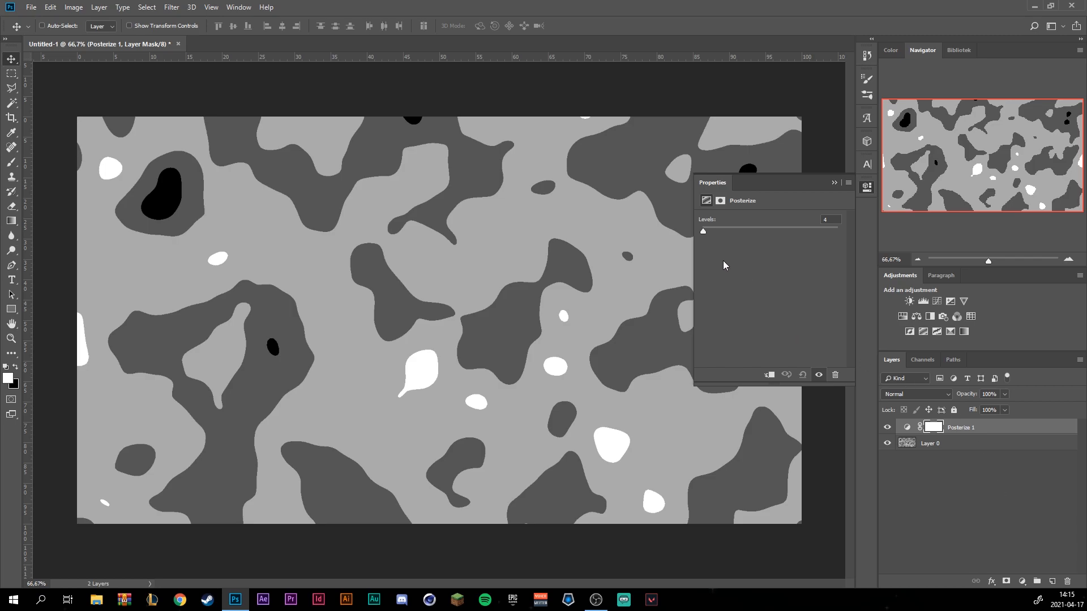
mouse_move(703, 232)
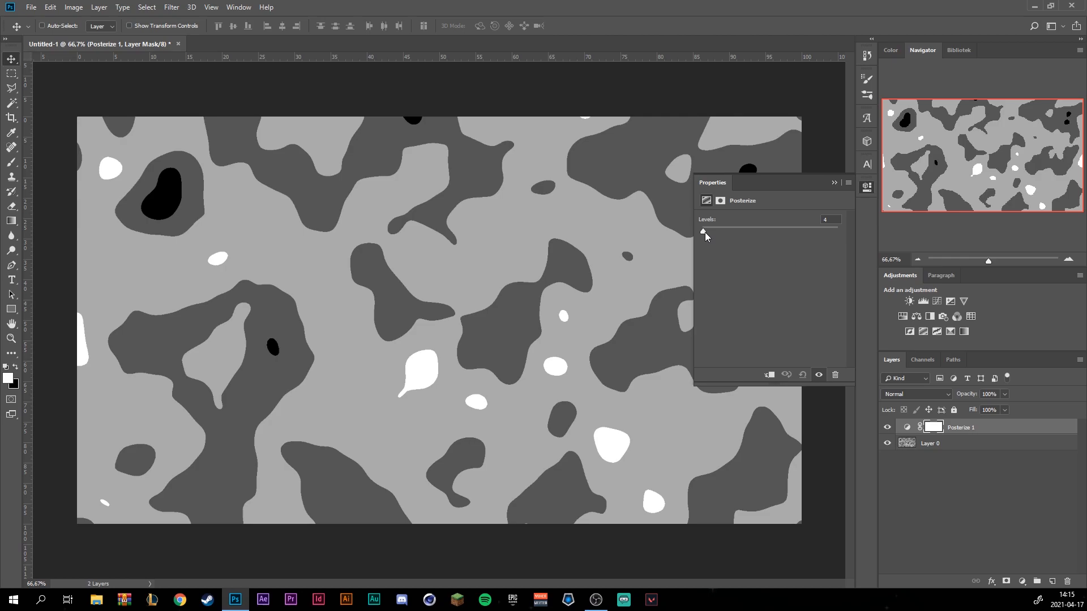
Step: Raise the Posterize levels to 15 for stepped bands and merge the adjustment down
left_click_drag(702, 231, 714, 231)
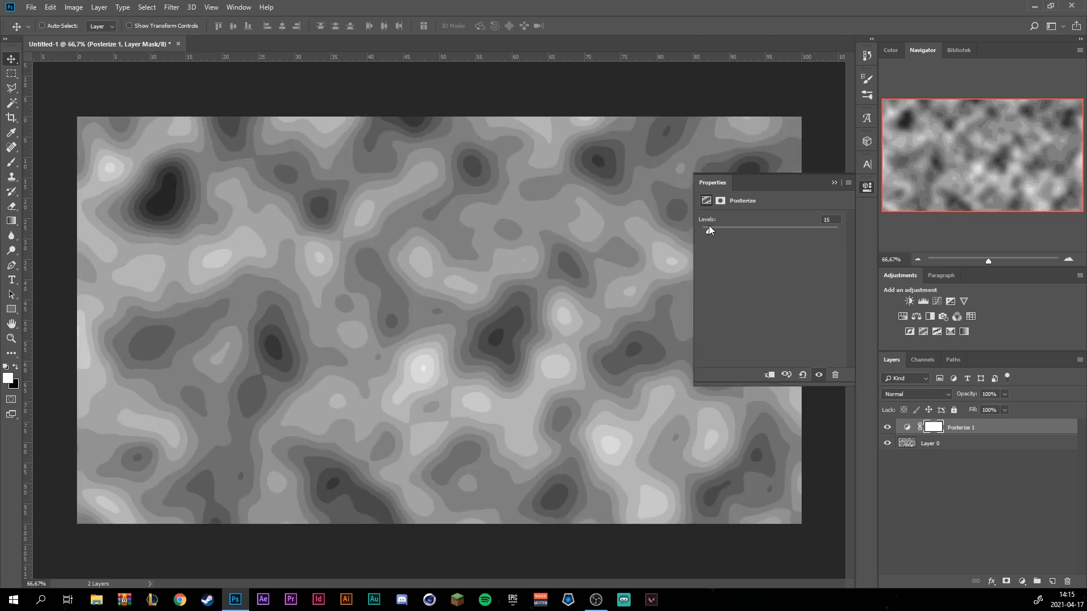
left_click(834, 183)
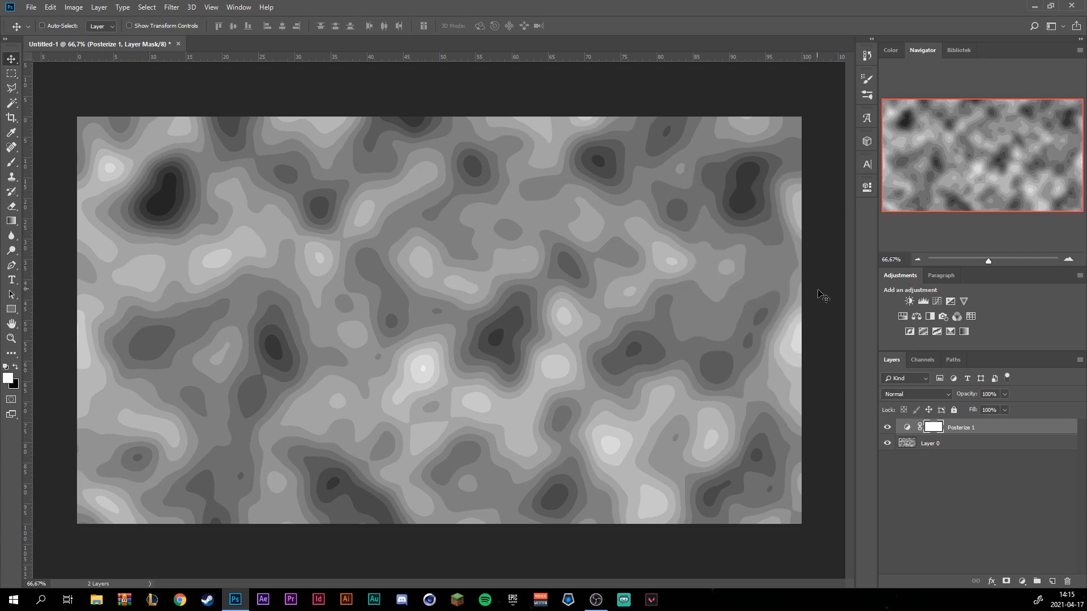
left_click(931, 443)
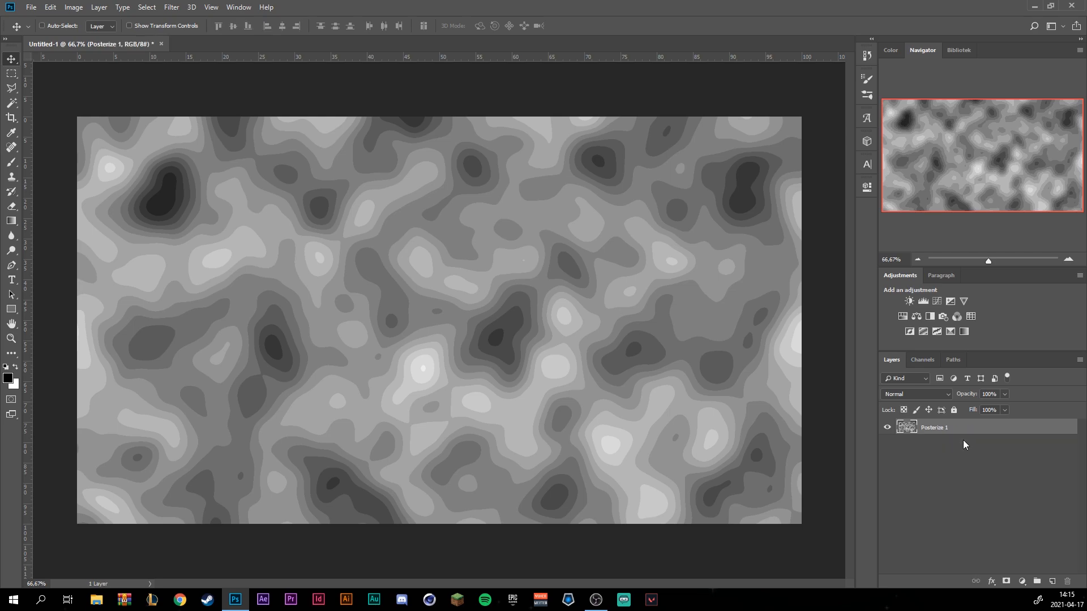
mouse_move(846, 377)
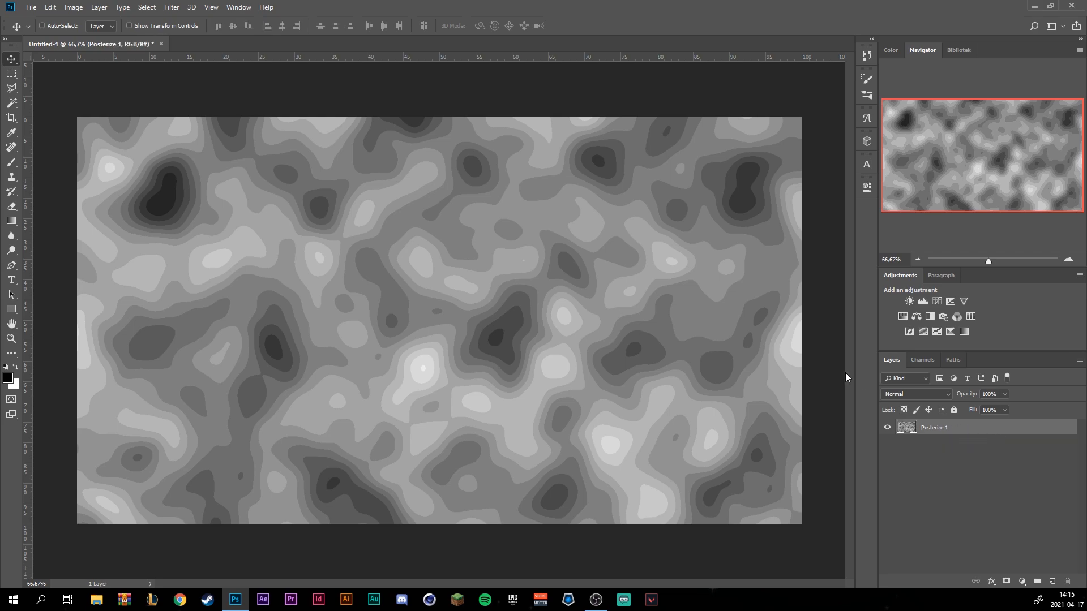
Step: Apply Find Edges to get thin contour lines, then select all to copy the image
left_click(171, 7)
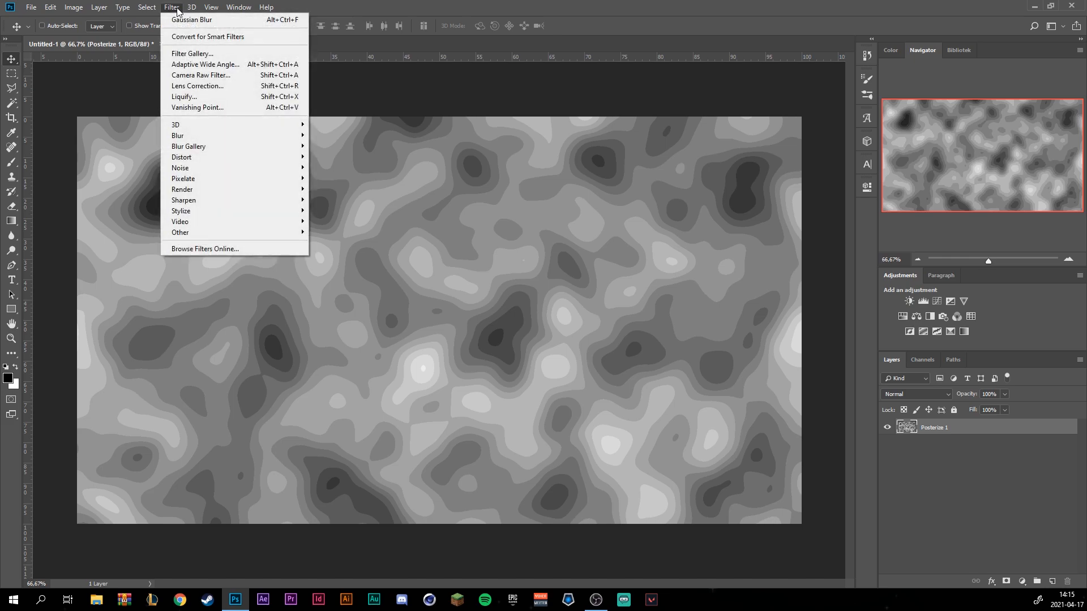
mouse_move(193, 211)
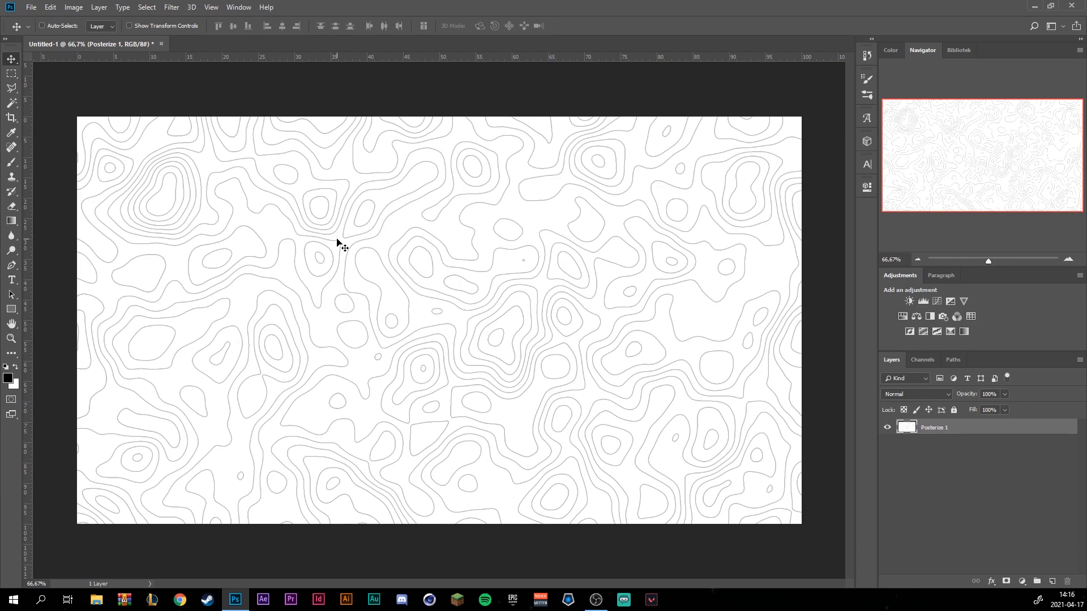
key("ctrl+a")
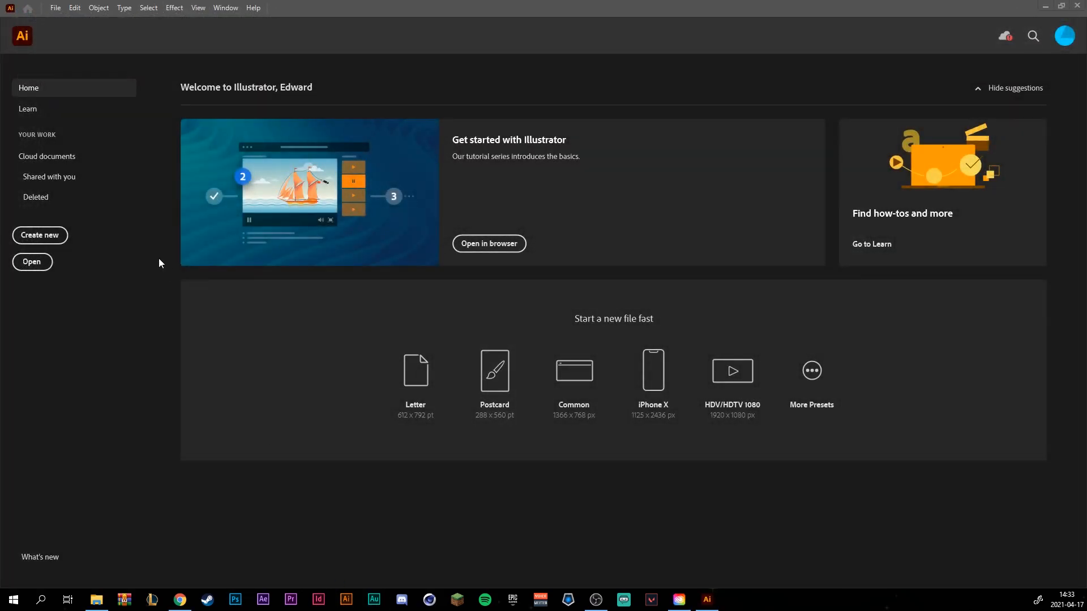
Step: Create a 1920×1080 px Illustrator document and paste the contour image onto the artboard
left_click(40, 236)
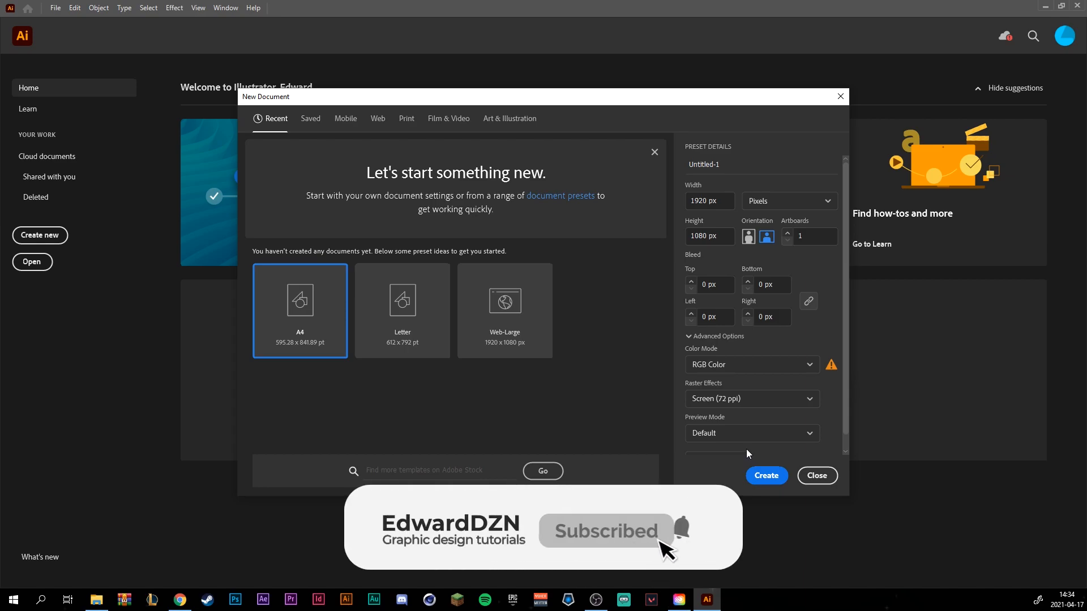
left_click(816, 475)
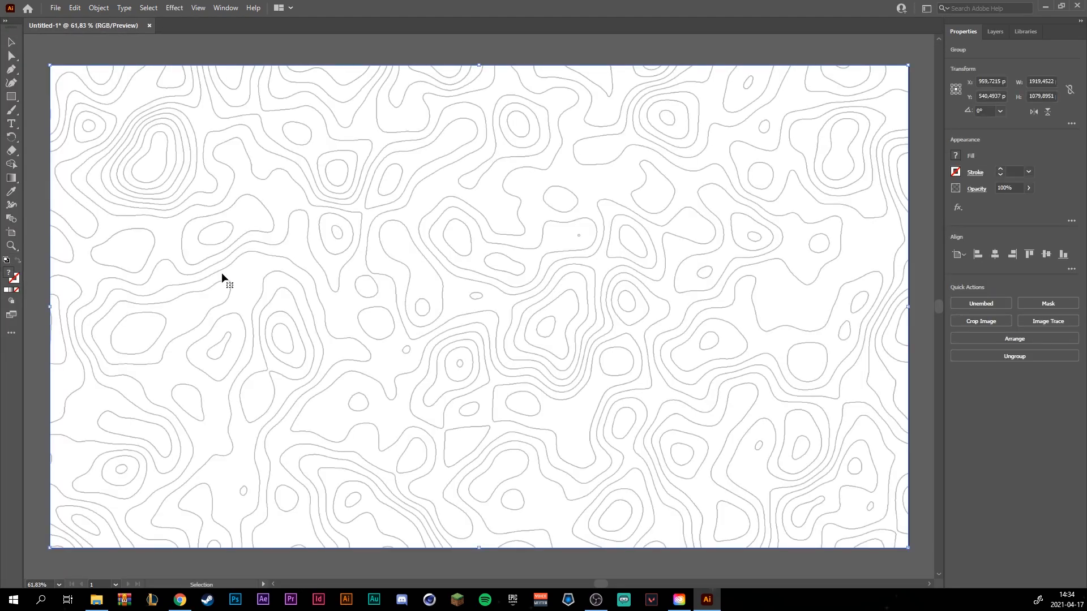
left_click(282, 564)
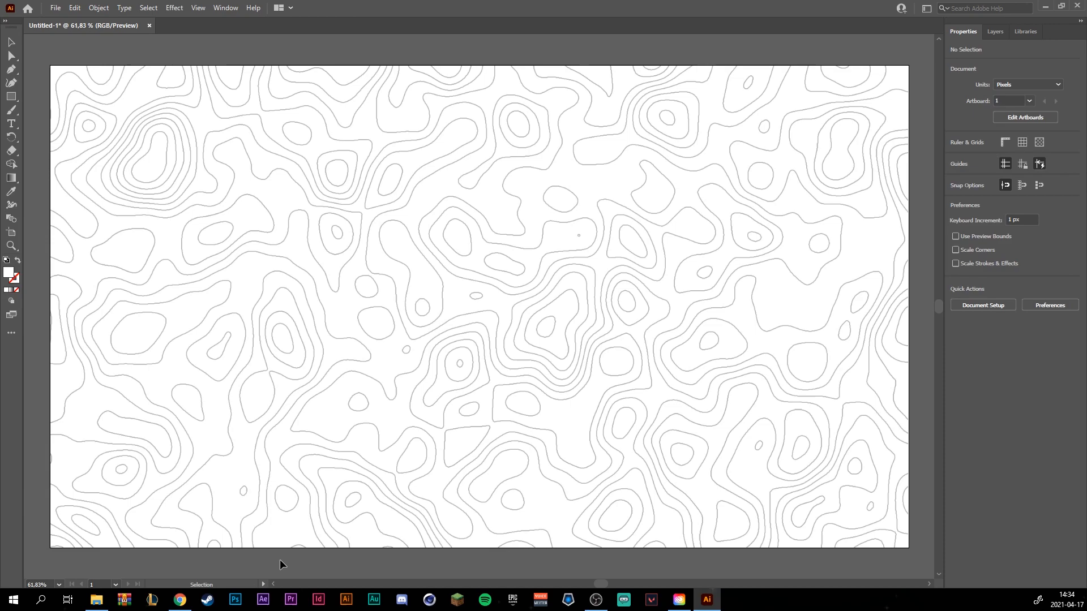
mouse_move(422, 461)
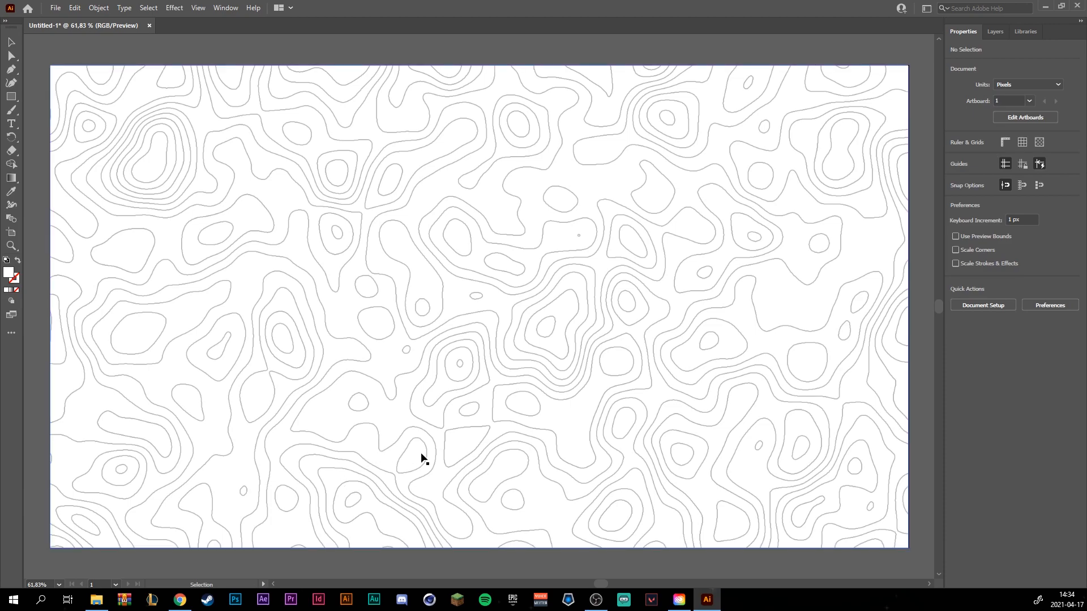
mouse_move(226, 8)
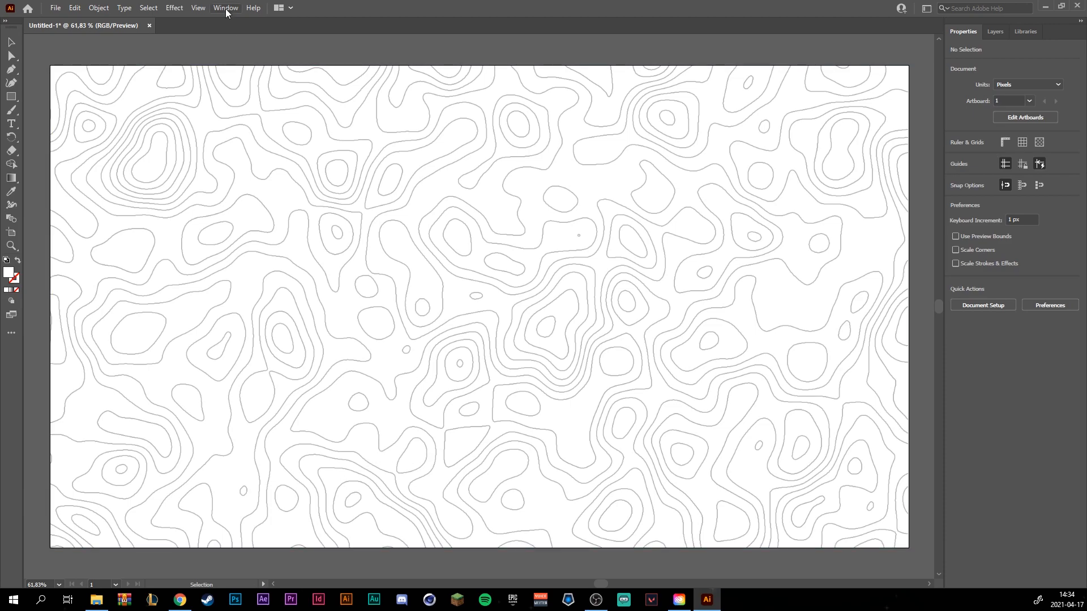
Step: In Image Trace, set black-and-white mode with threshold 249 and show advanced options
left_click(226, 8)
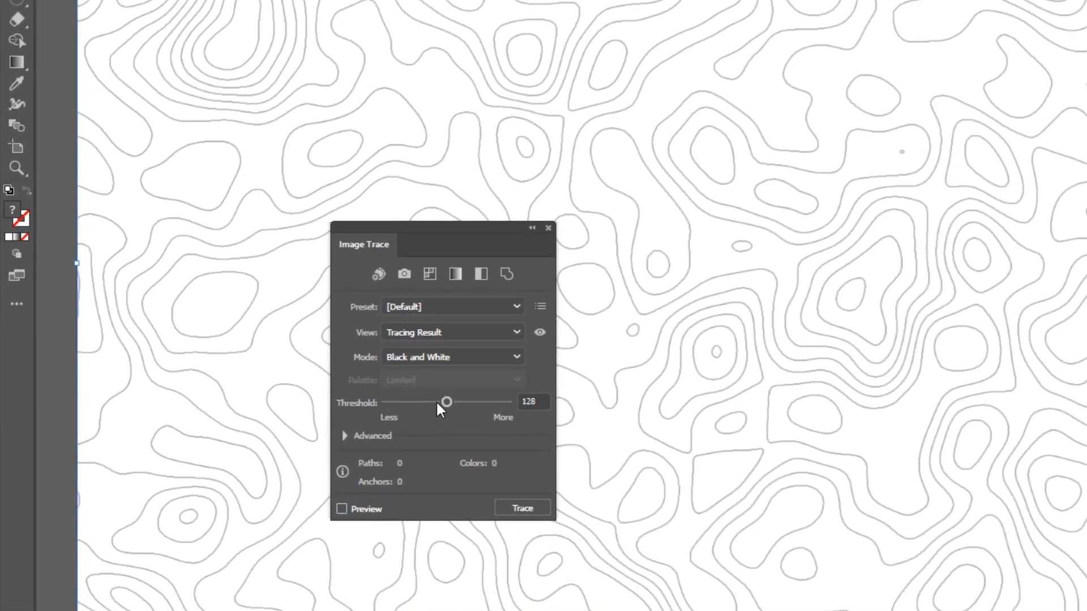
left_click_drag(446, 400, 507, 401)
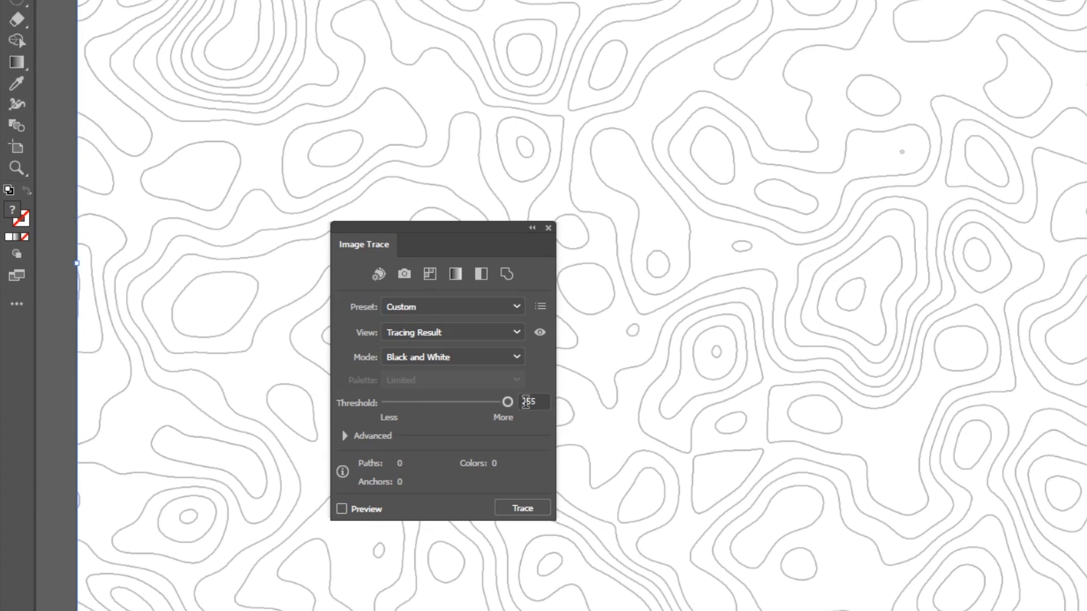
left_click_drag(508, 401, 503, 401)
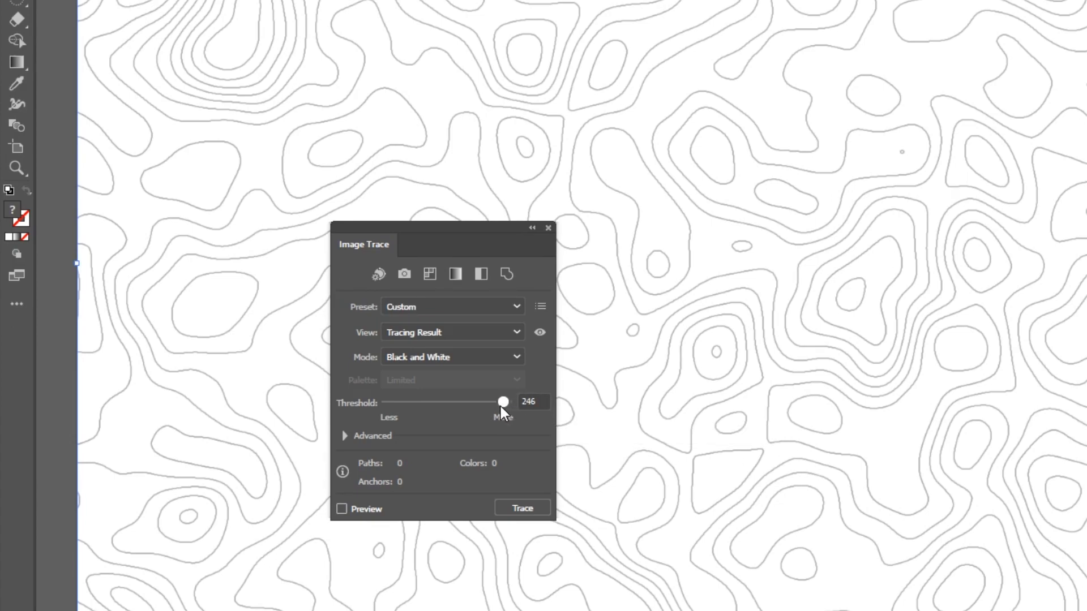
left_click_drag(502, 402, 505, 401)
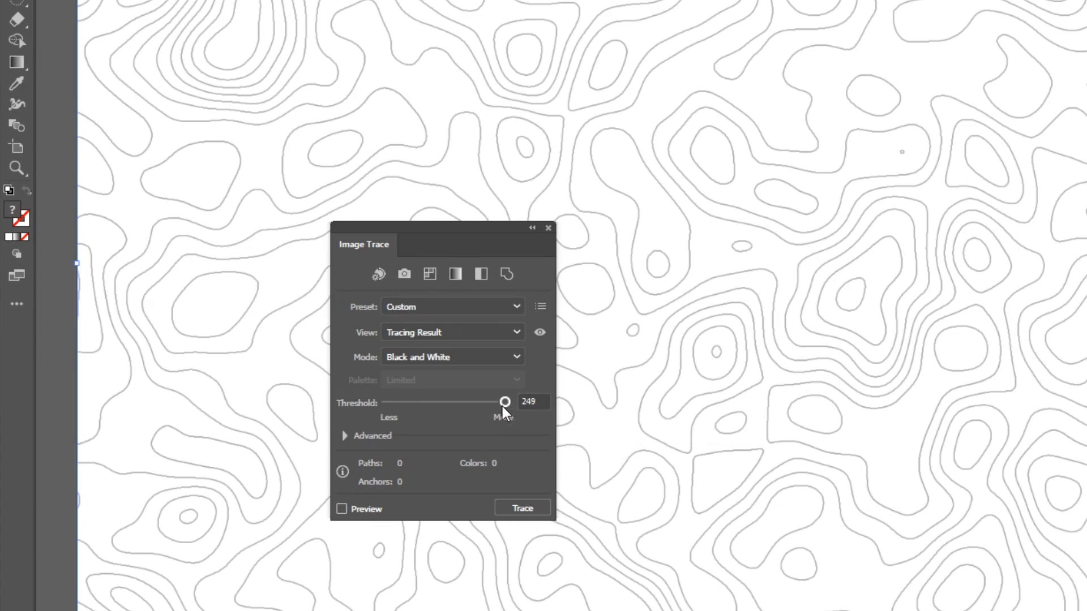
left_click(345, 435)
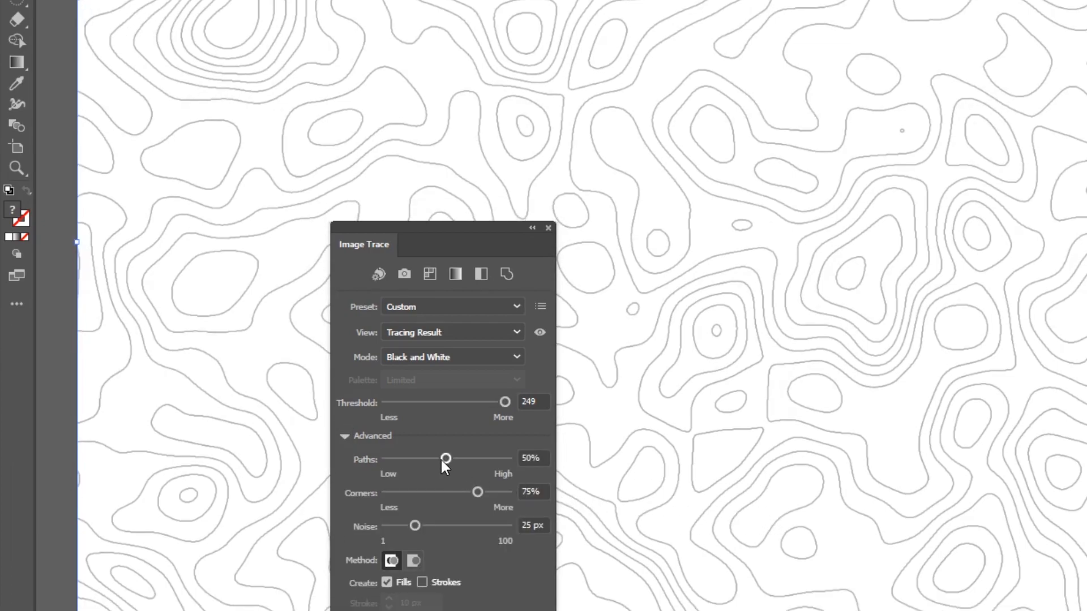
Step: Set paths 1%, corners 0%, noise 1 px, and trace to strokes instead of fills
left_click_drag(446, 459, 386, 459)
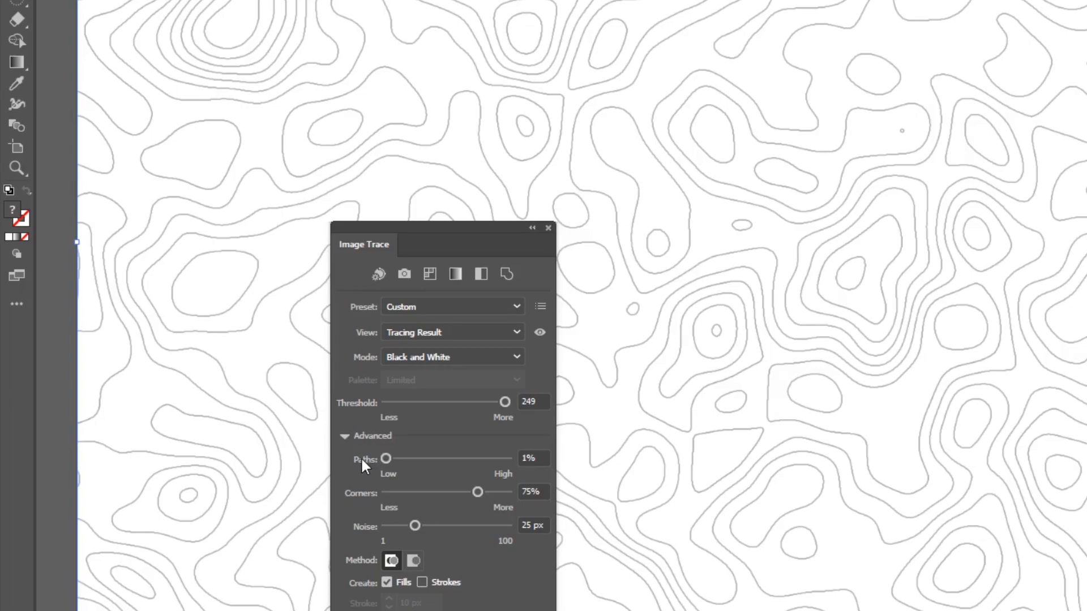
mouse_move(478, 493)
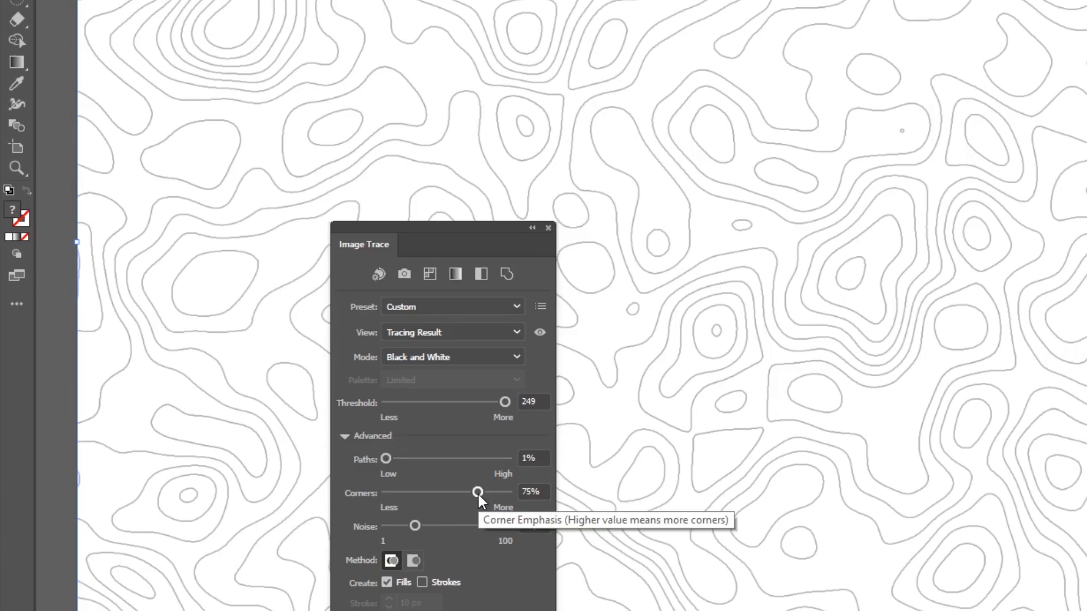
left_click_drag(477, 493, 385, 493)
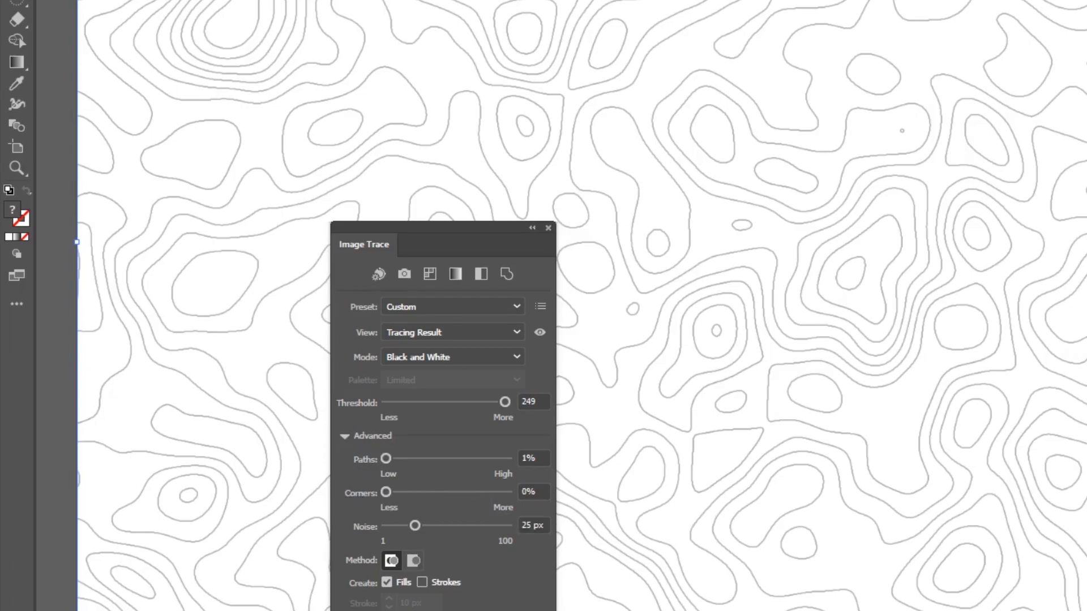
left_click_drag(417, 525, 385, 526)
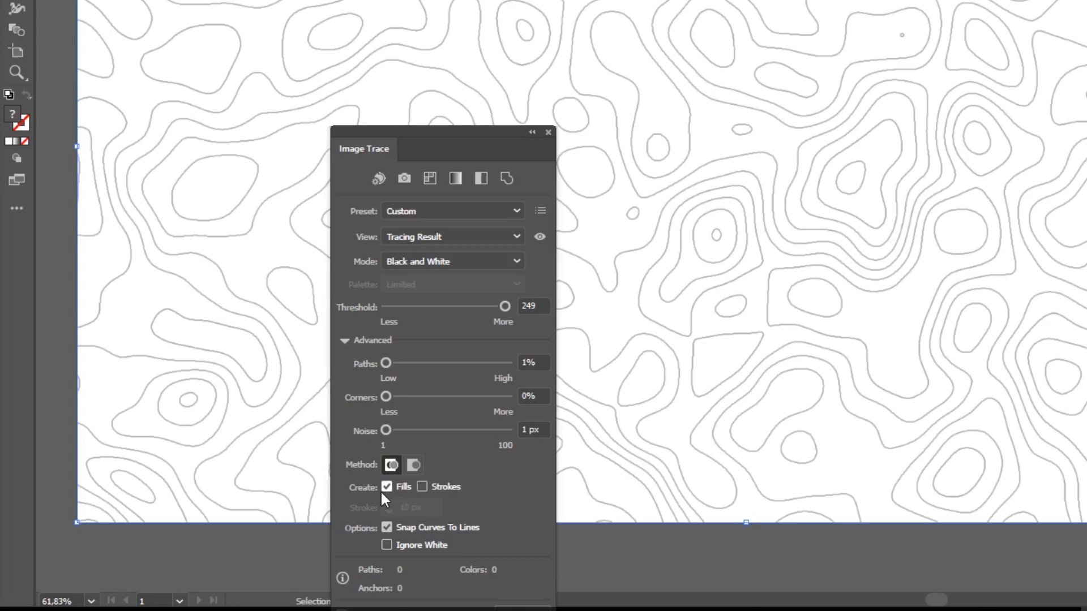
left_click(421, 485)
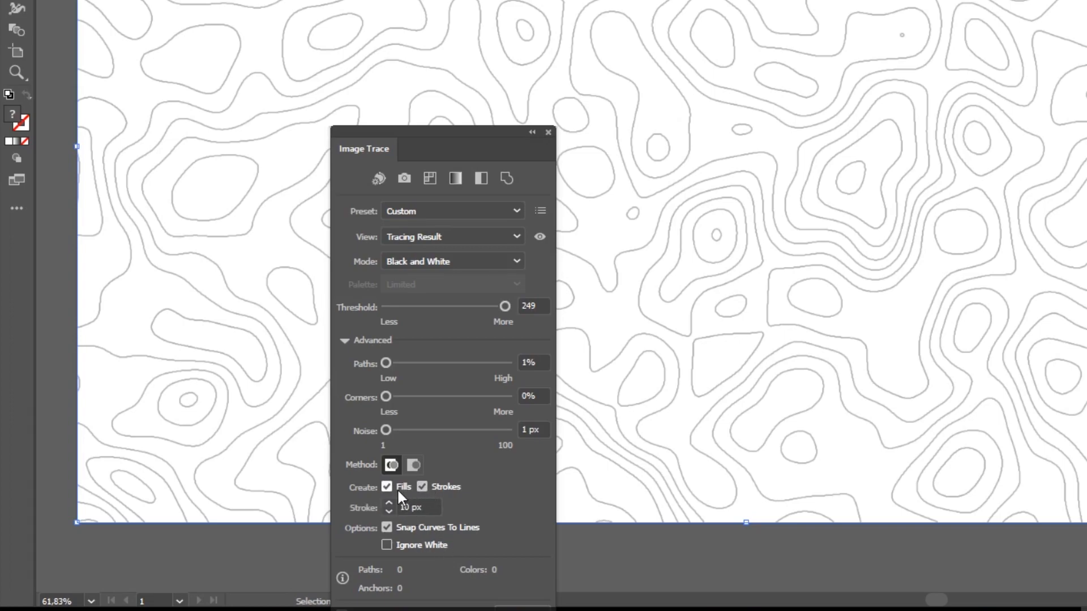
left_click(387, 486)
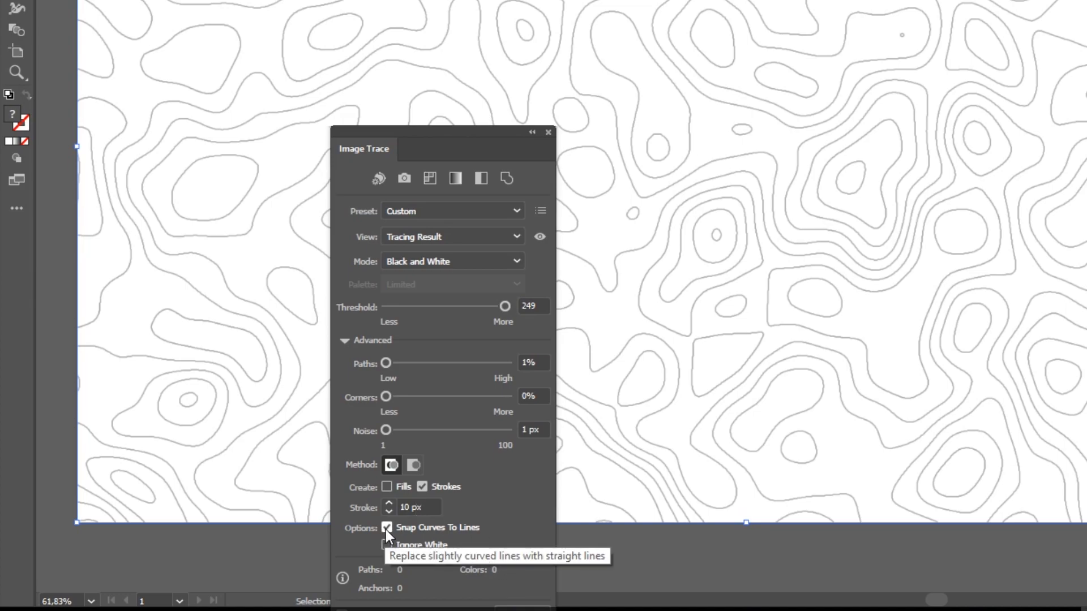
Step: Run the trace to produce bold black contour lines and close the Image Trace panel
left_click(387, 527)
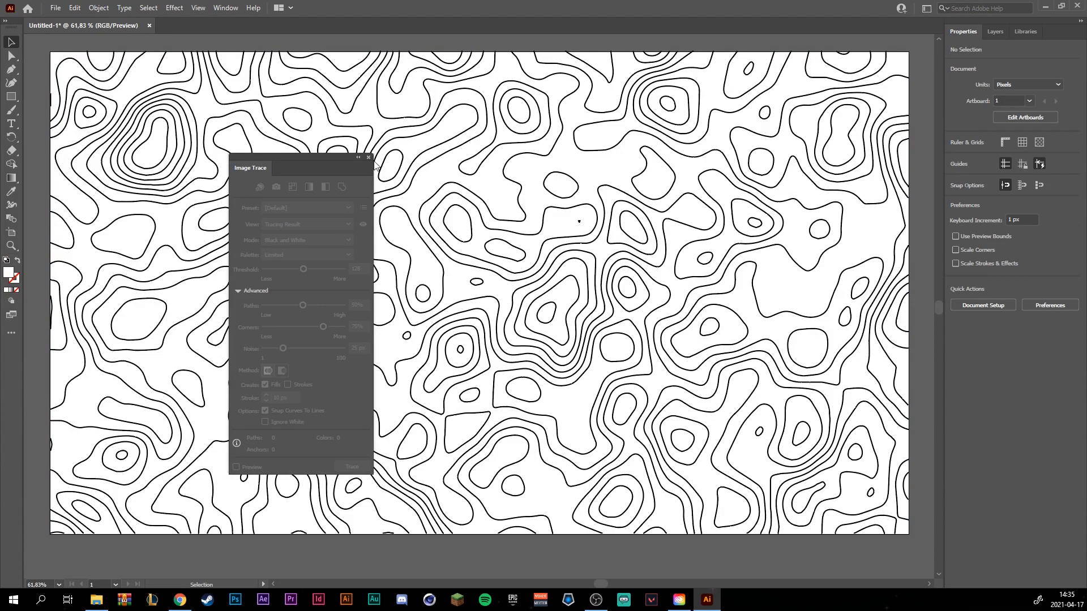
left_click(368, 158)
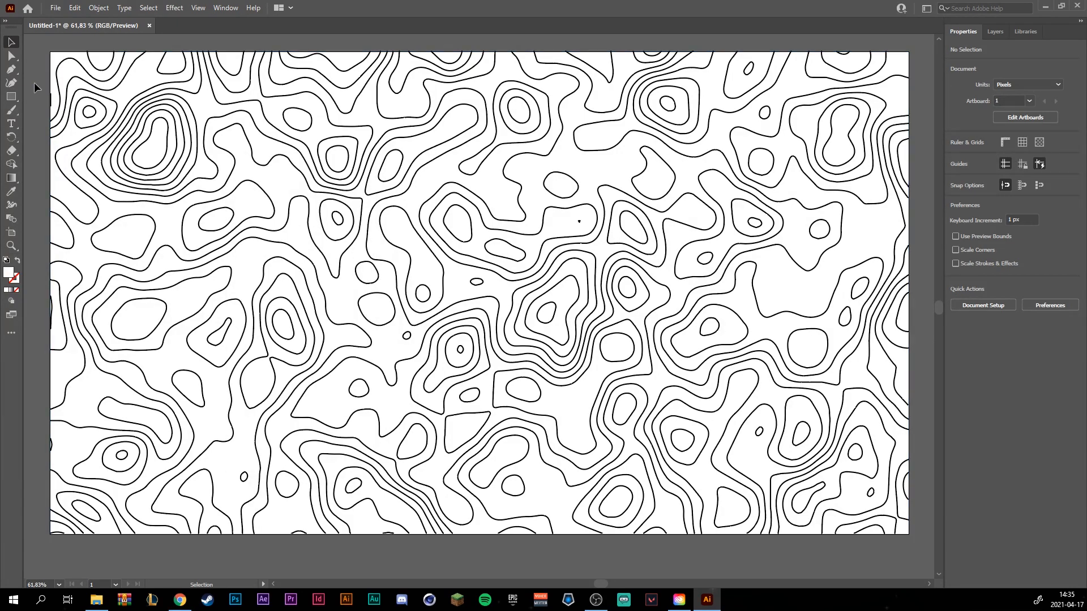
mouse_move(521, 292)
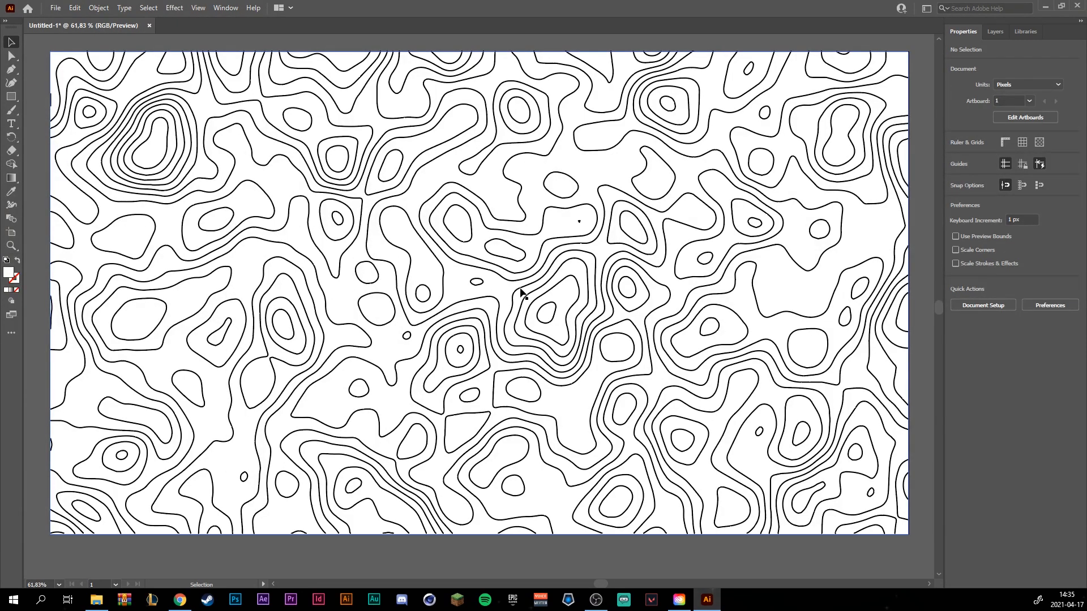
mouse_move(292, 270)
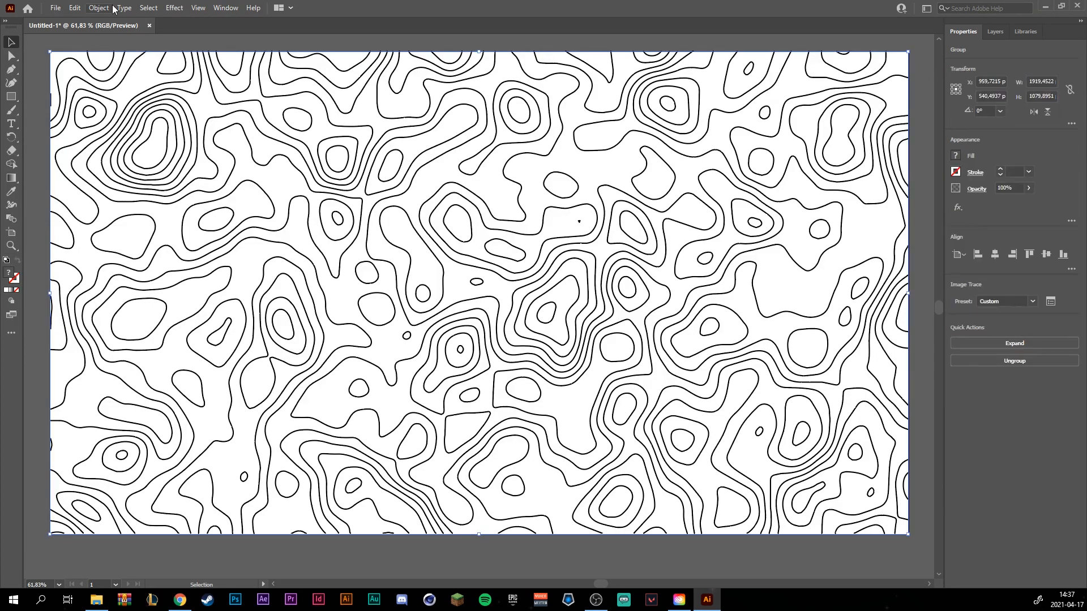
Step: Expand the traced artwork into separate editable paths via Object > Image Trace > Expand
left_click(98, 8)
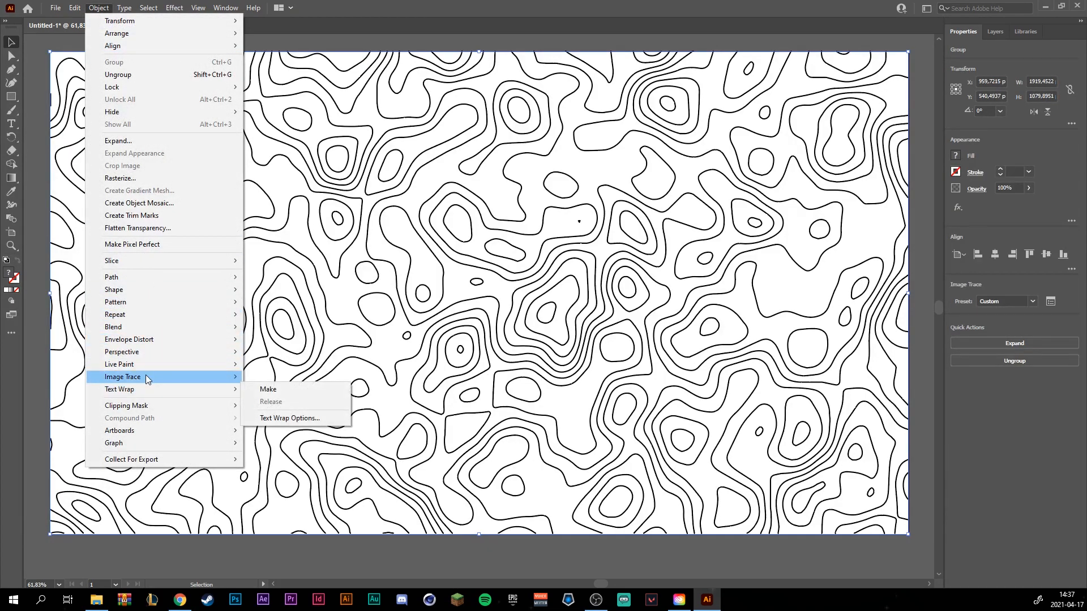
left_click(268, 388)
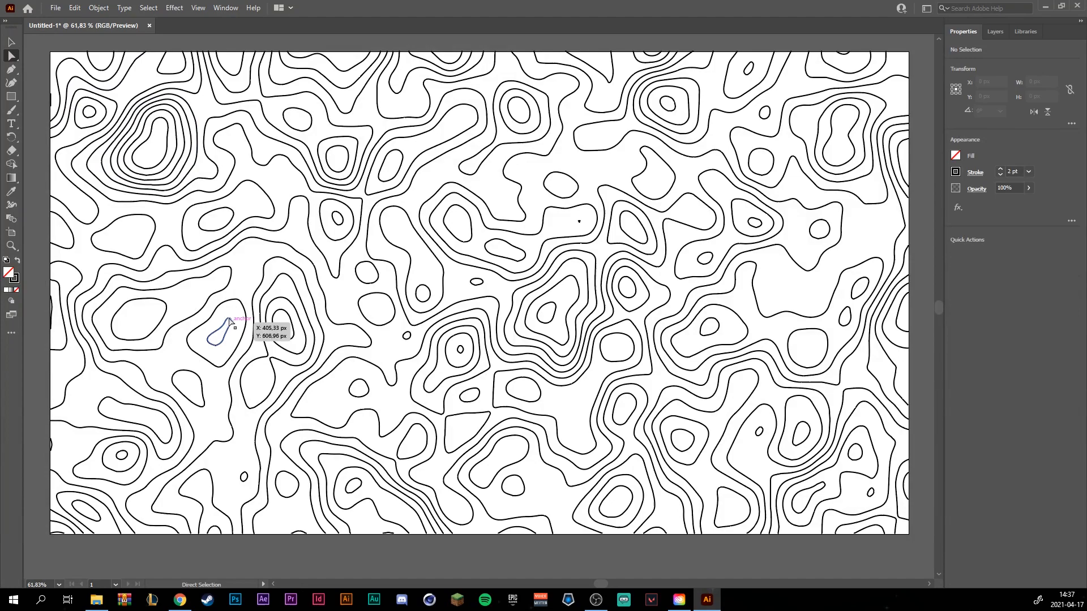
mouse_move(307, 253)
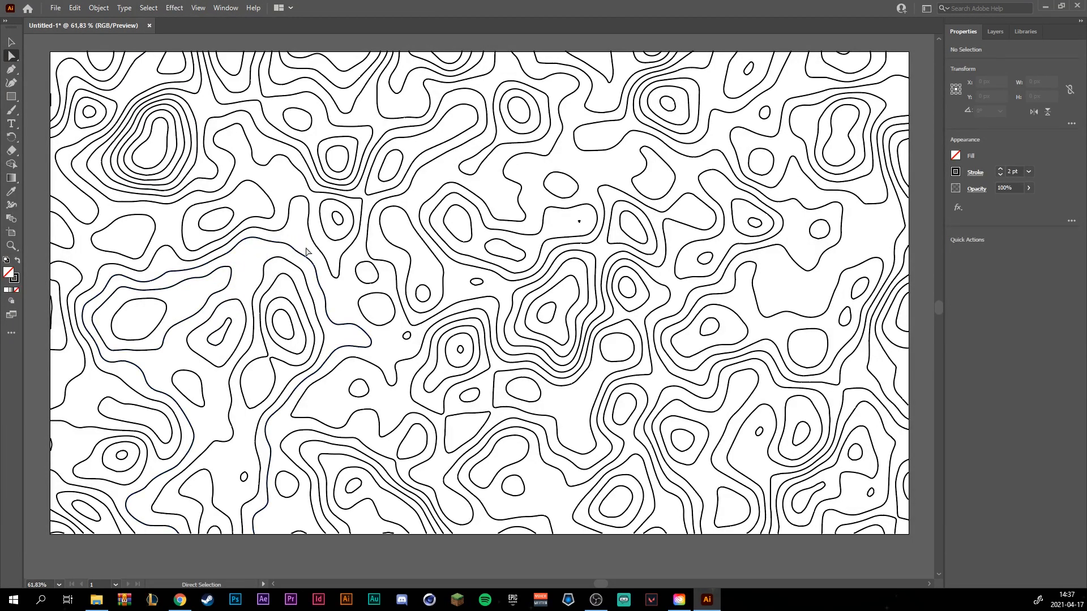
mouse_move(388, 498)
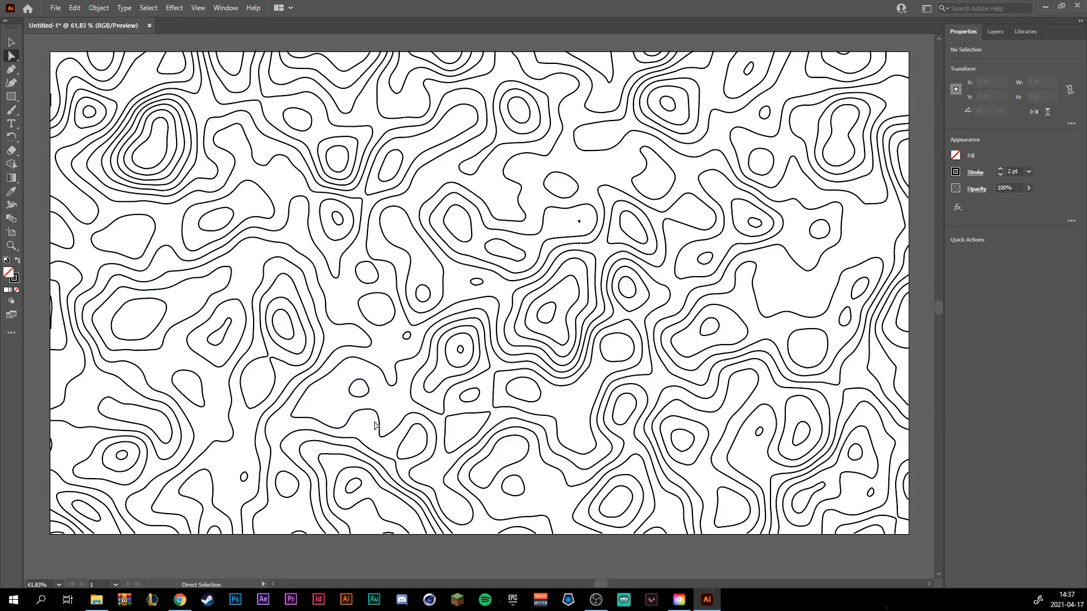
mouse_move(699, 332)
type("lines1")
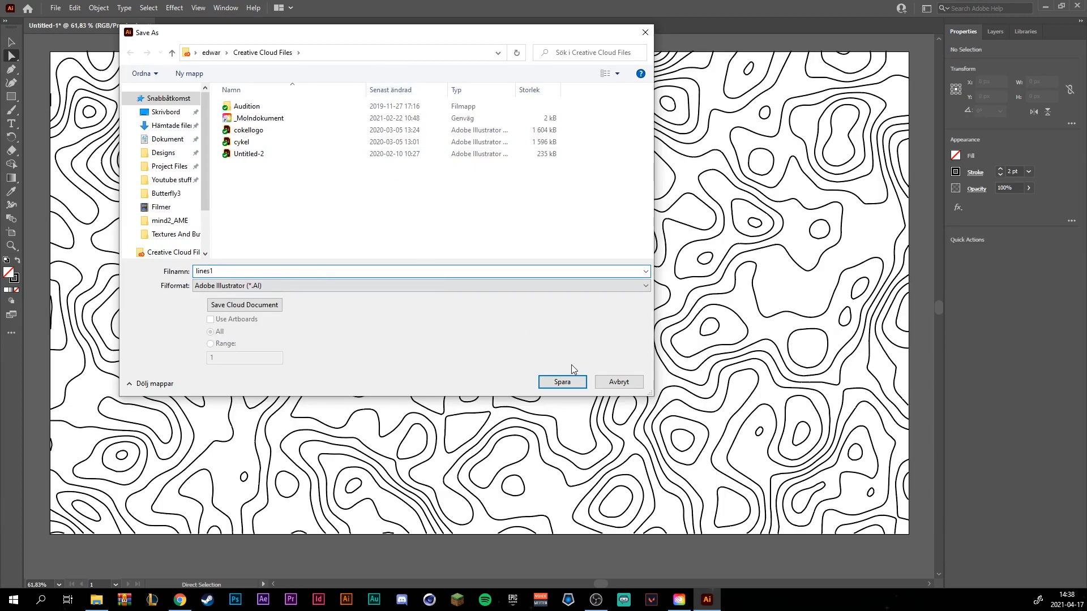
Step: Save the artwork as lines1 in Adobe Illustrator (.AI) format, confirming the options
left_click(562, 381)
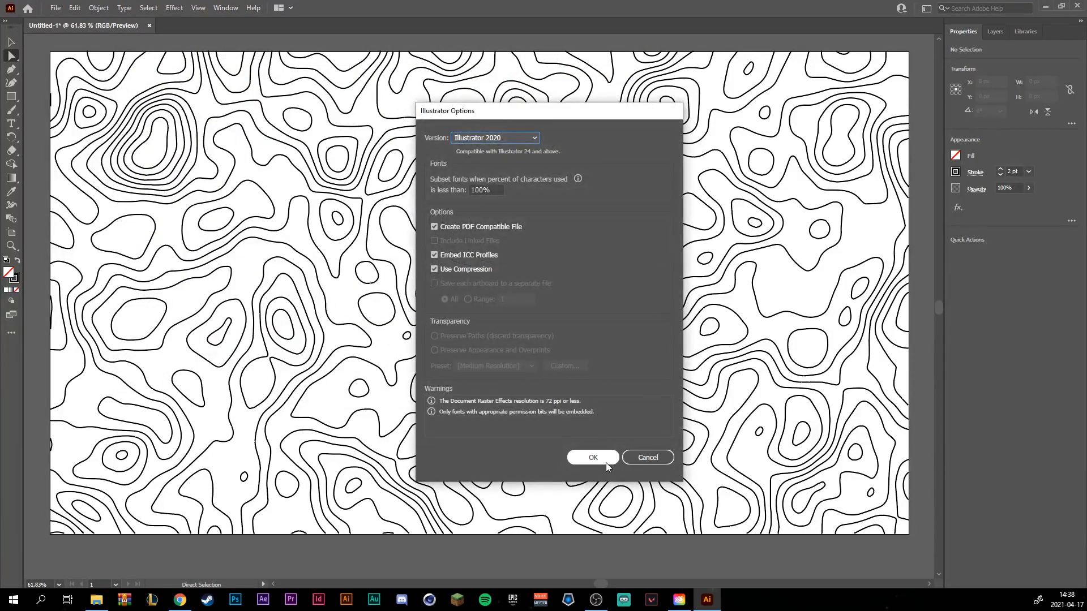
left_click(592, 457)
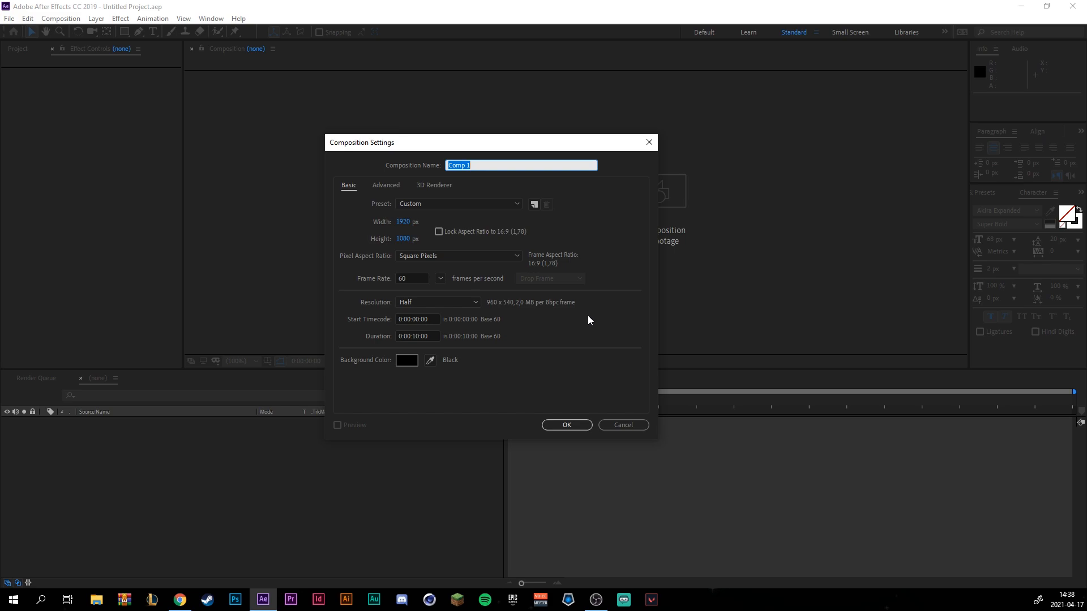
mouse_move(434, 335)
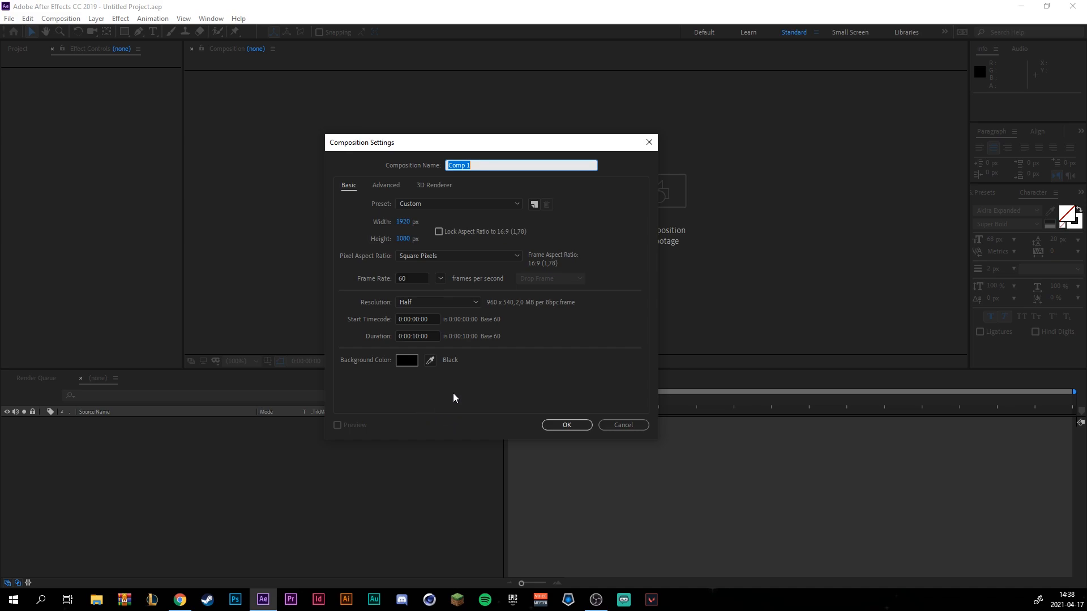
Step: Confirm the new 1920×1080, 60 fps, 10-second composition Comp 1
left_click(566, 424)
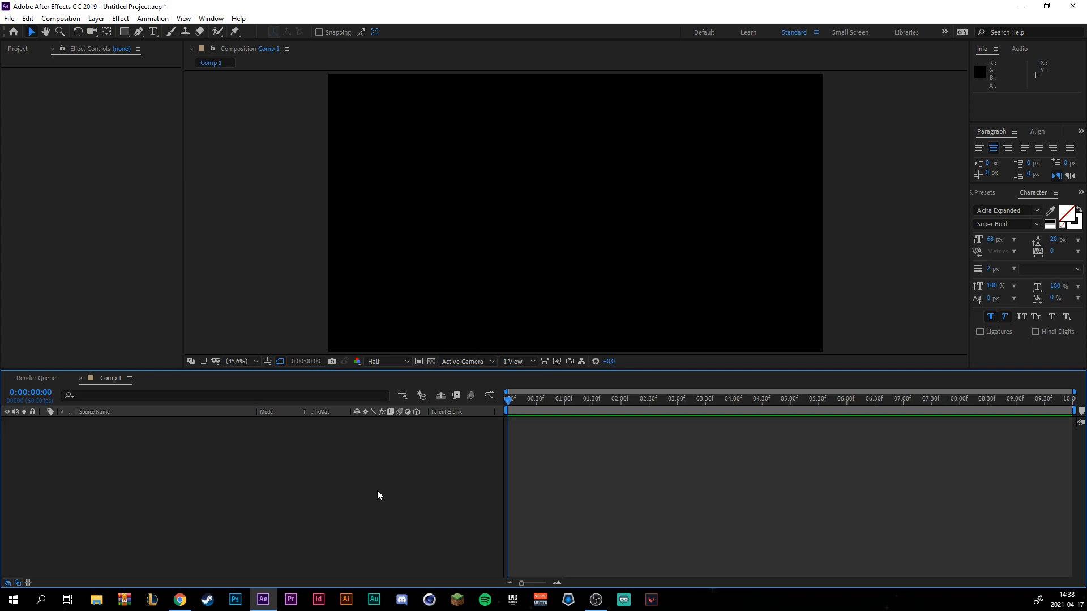
Step: Add a full-size black solid layer and apply the Gradient Ramp effect to it
right_click(378, 495)
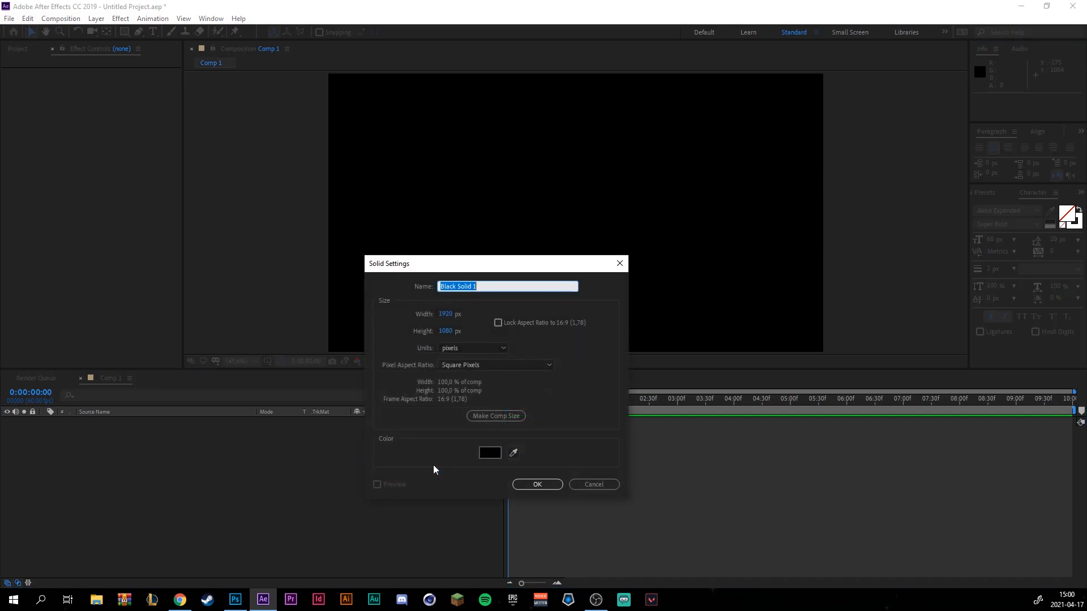
left_click(537, 483)
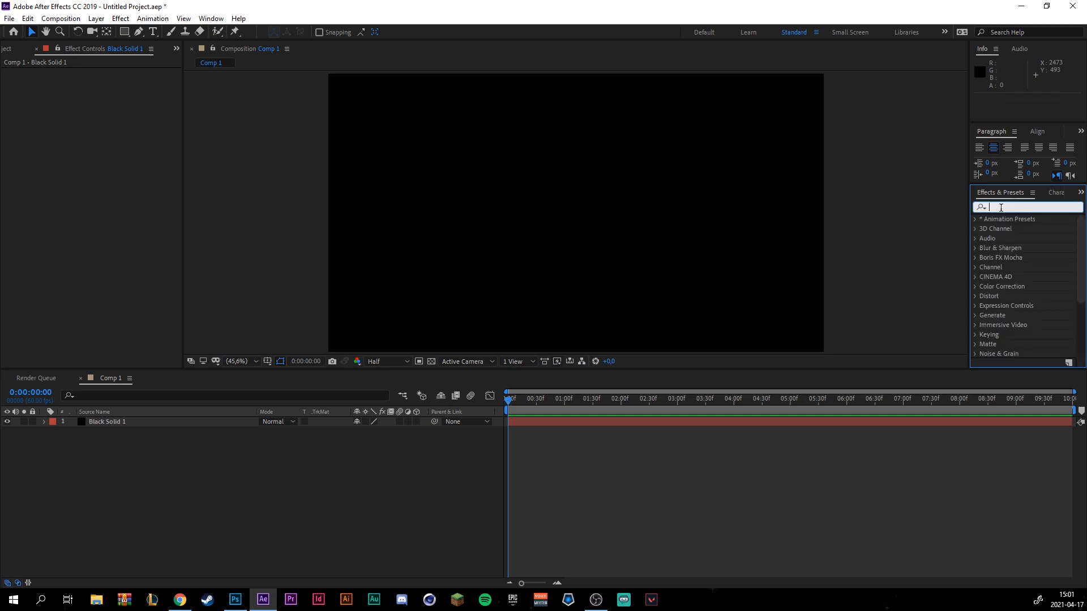
type("gradie")
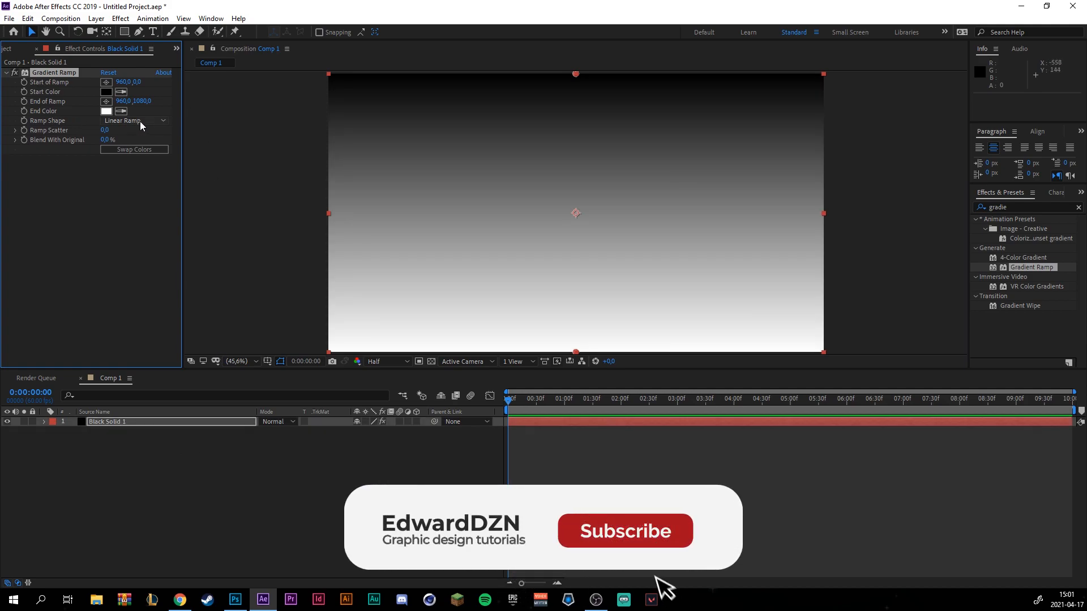
Step: Make the ramp radial and set a dark blue end colour for bright-centre, dark-edge blue
left_click(133, 121)
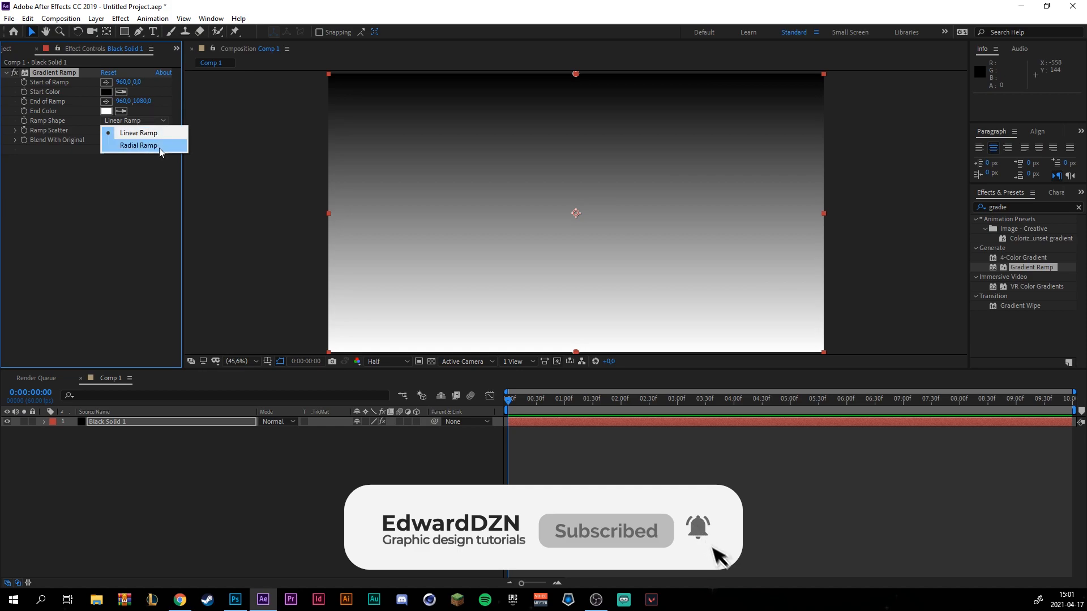
left_click(138, 145)
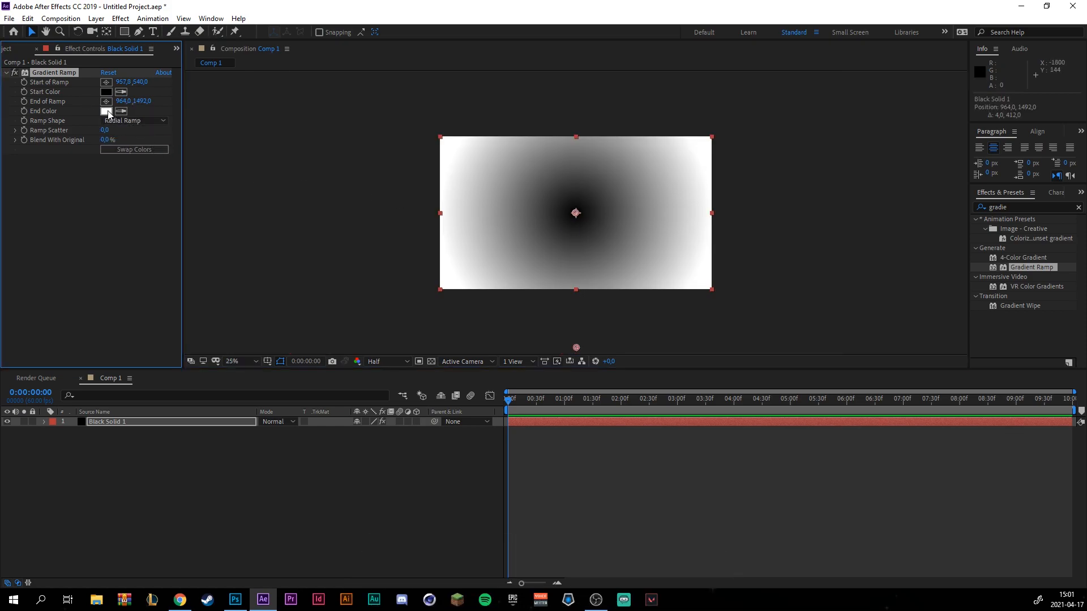
left_click(107, 111)
type("002E49")
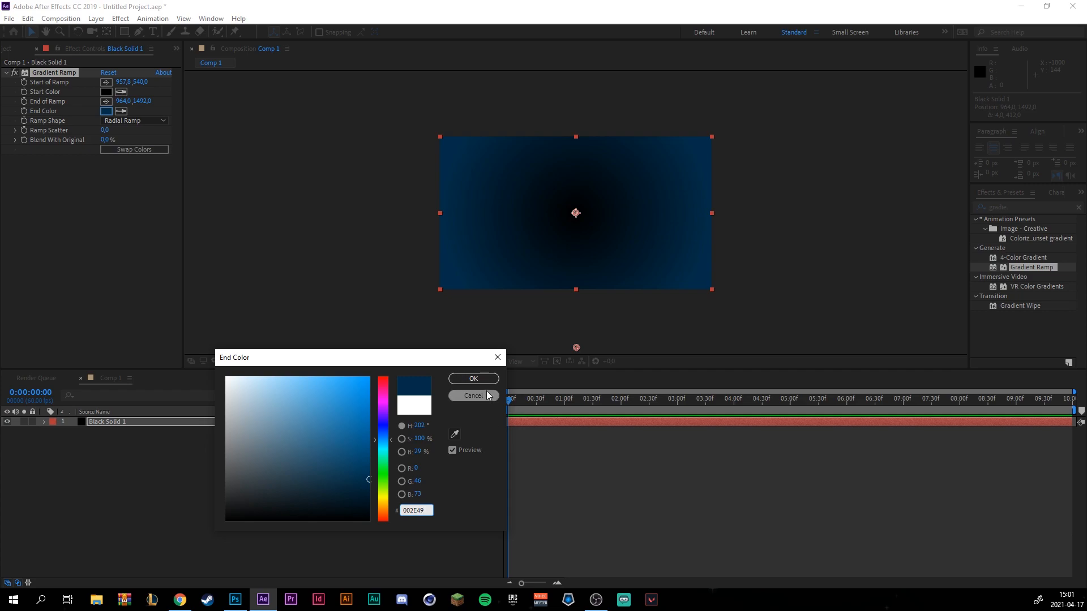
left_click(472, 396)
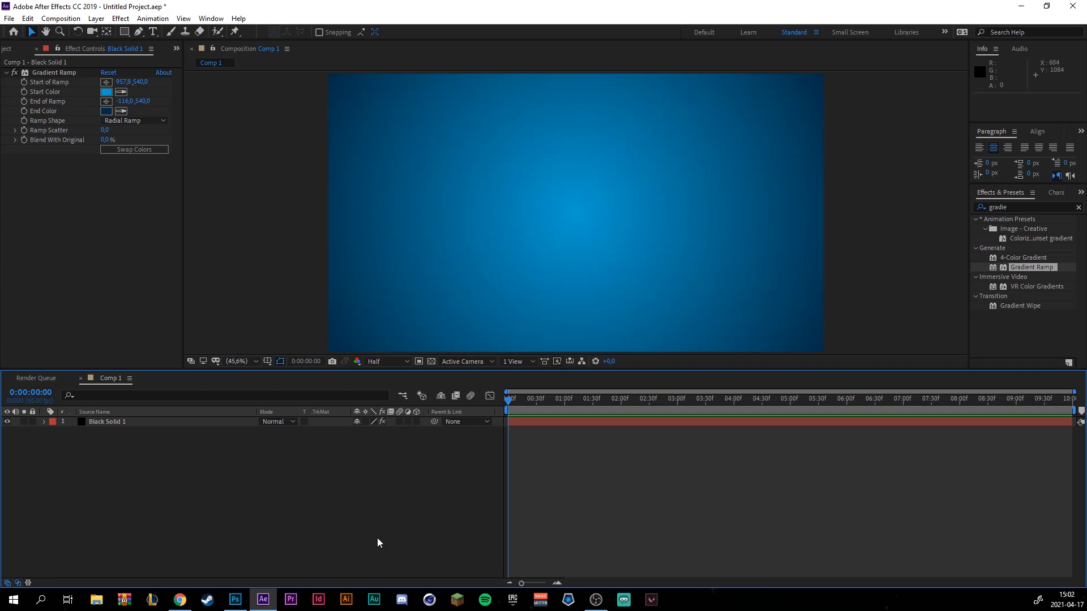
mouse_move(147, 564)
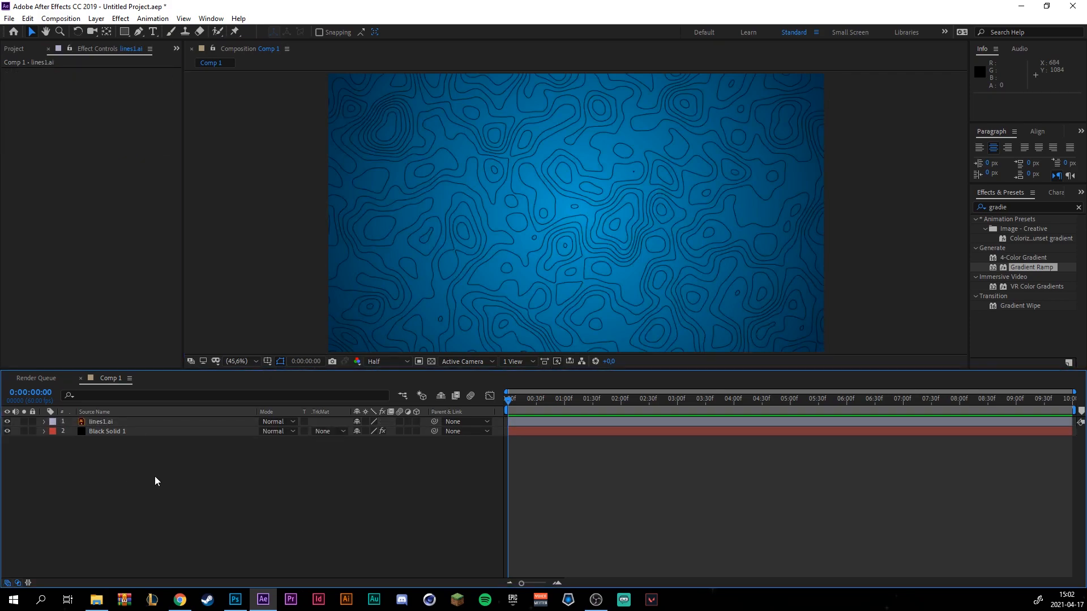
Step: Create an editable lines1 Outlines shape layer from lines1.ai via Create Shapes from Vector Layer
right_click(101, 421)
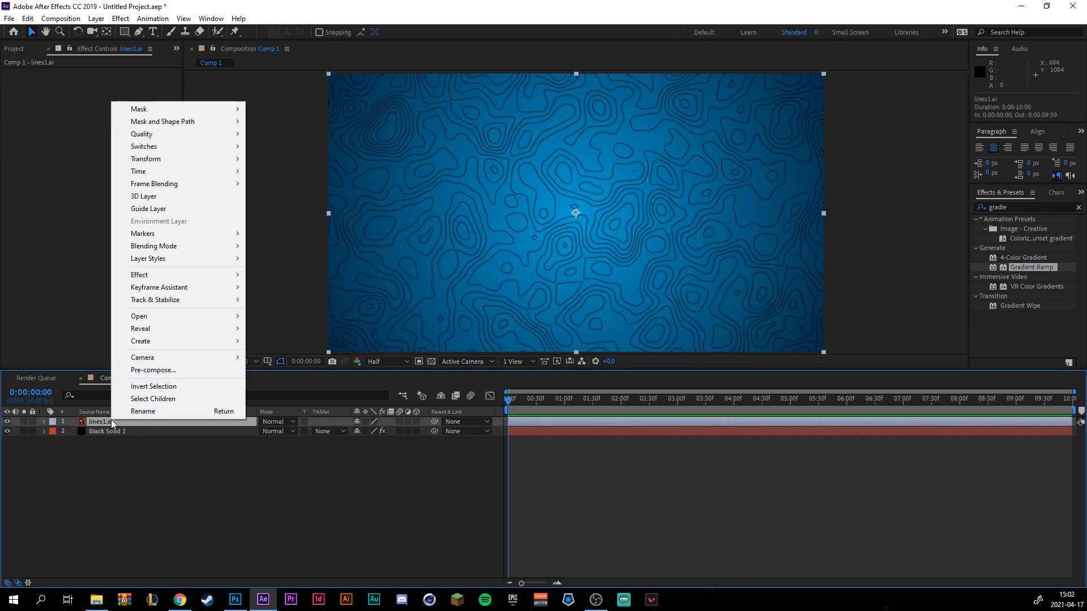
mouse_move(140, 341)
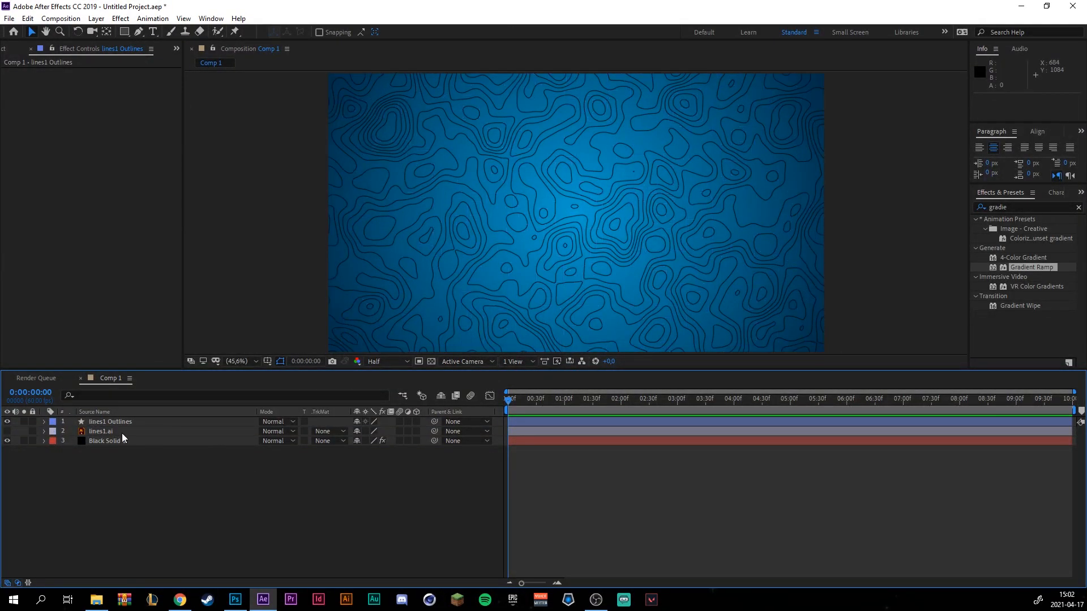
left_click(101, 431)
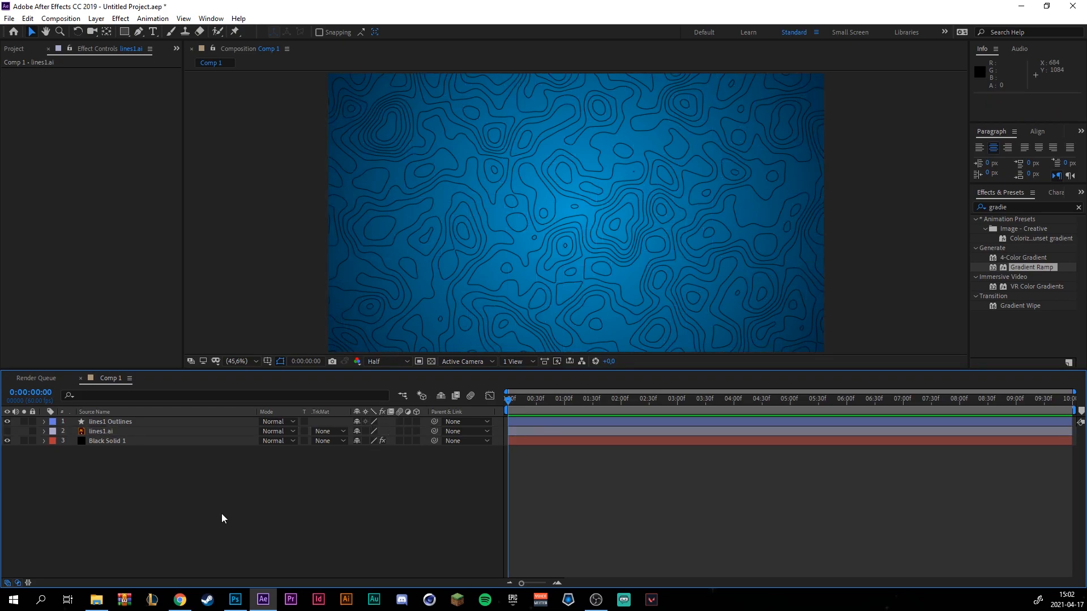
Step: Hide most contour groups inside lines1 Outlines Contents, leaving Group 158 and a few others visible
left_click(7, 421)
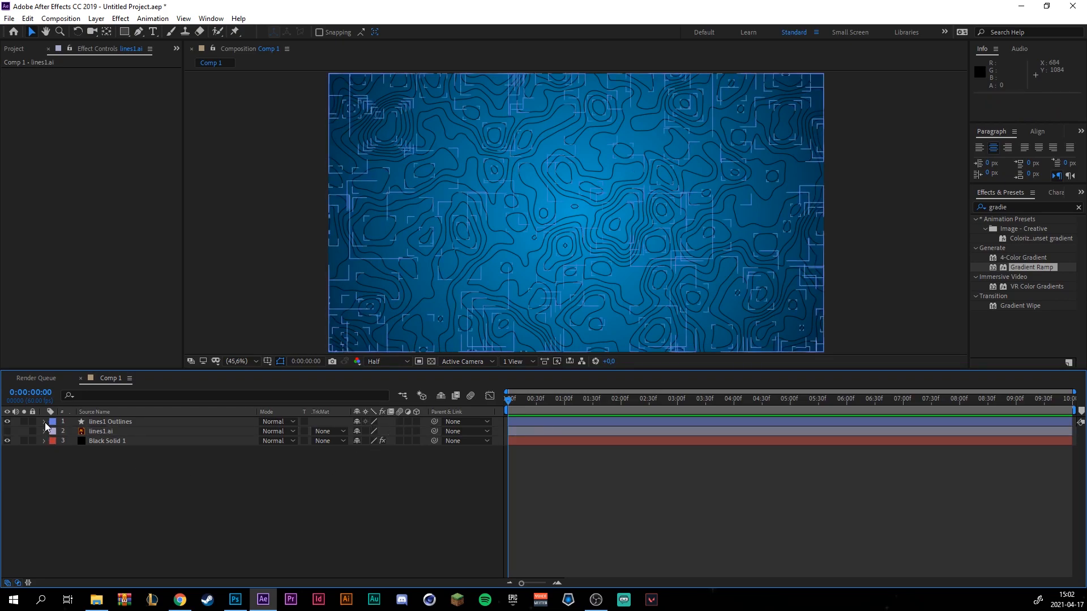
left_click(45, 422)
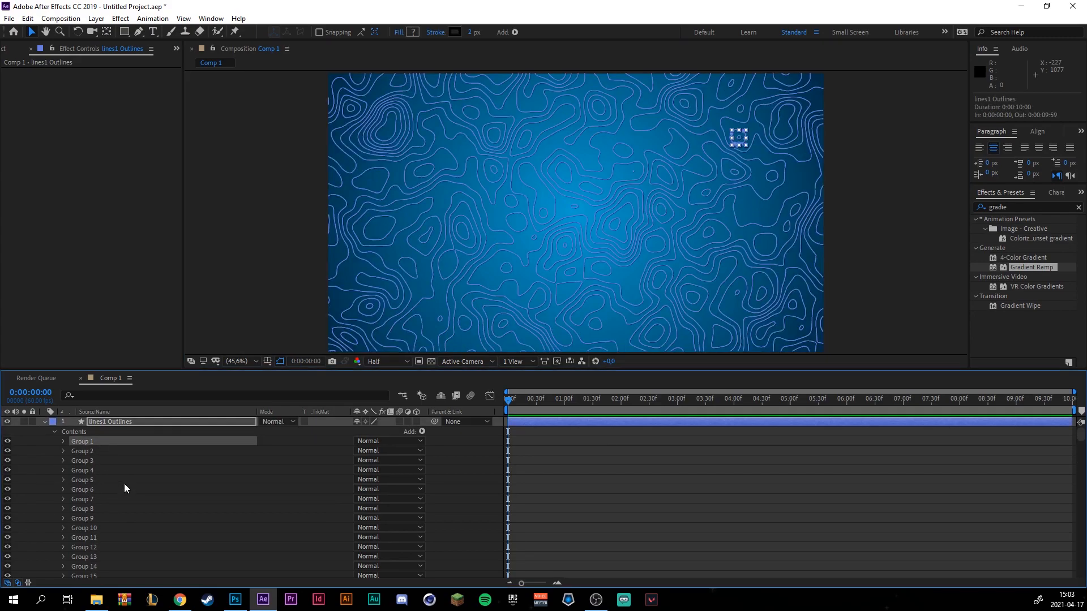
scroll("down", 3)
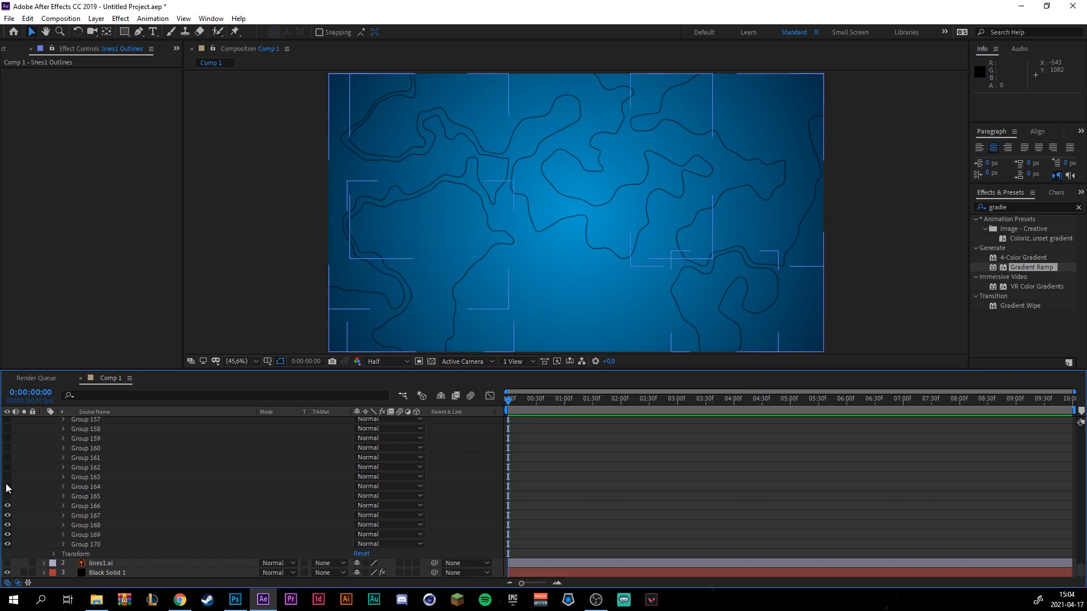
mouse_move(11, 483)
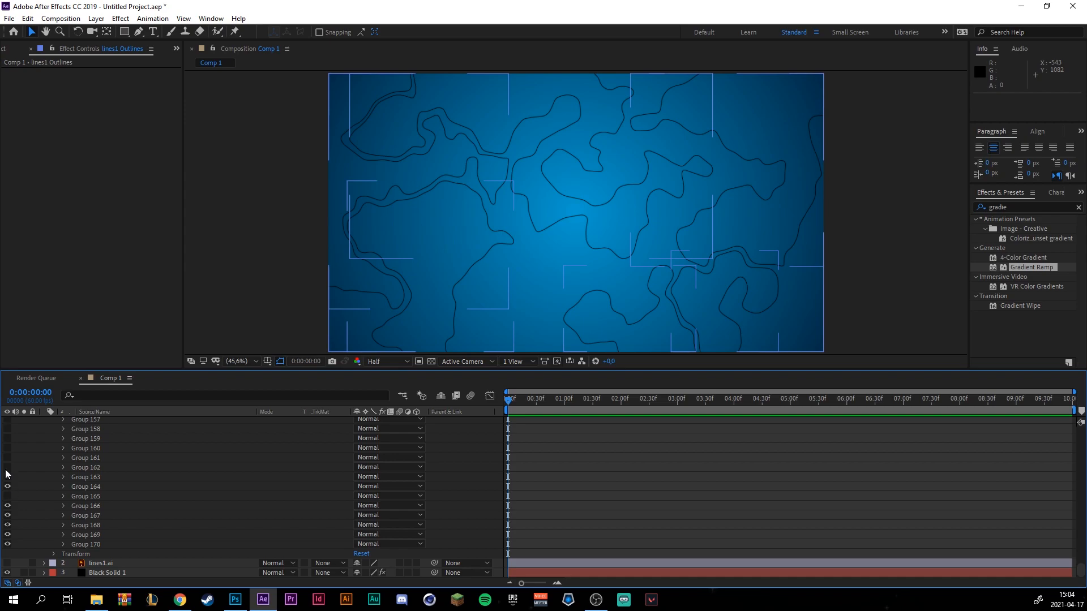
mouse_move(9, 454)
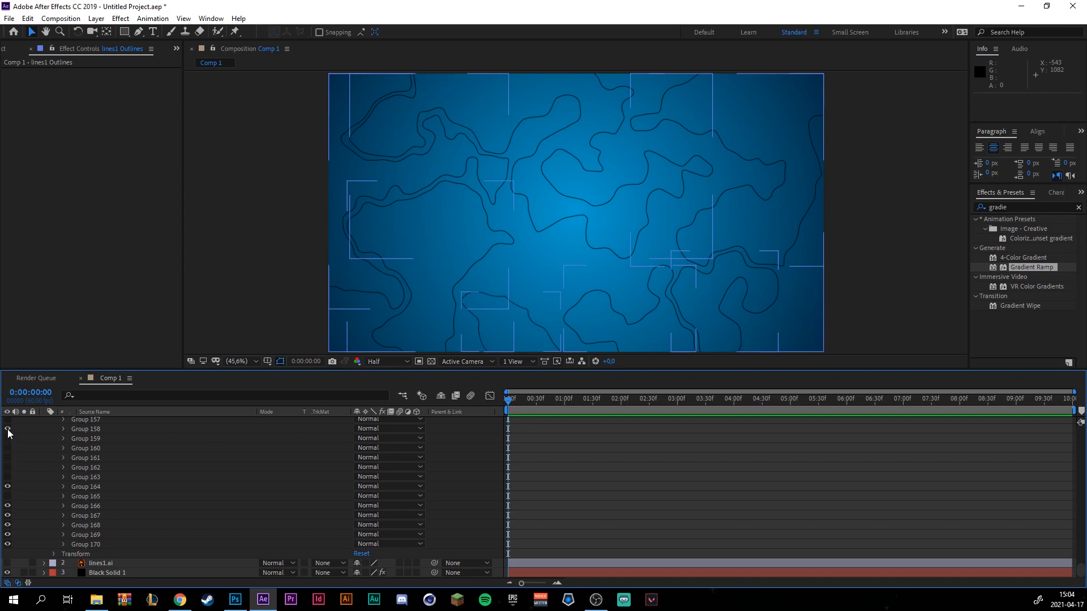
left_click(8, 419)
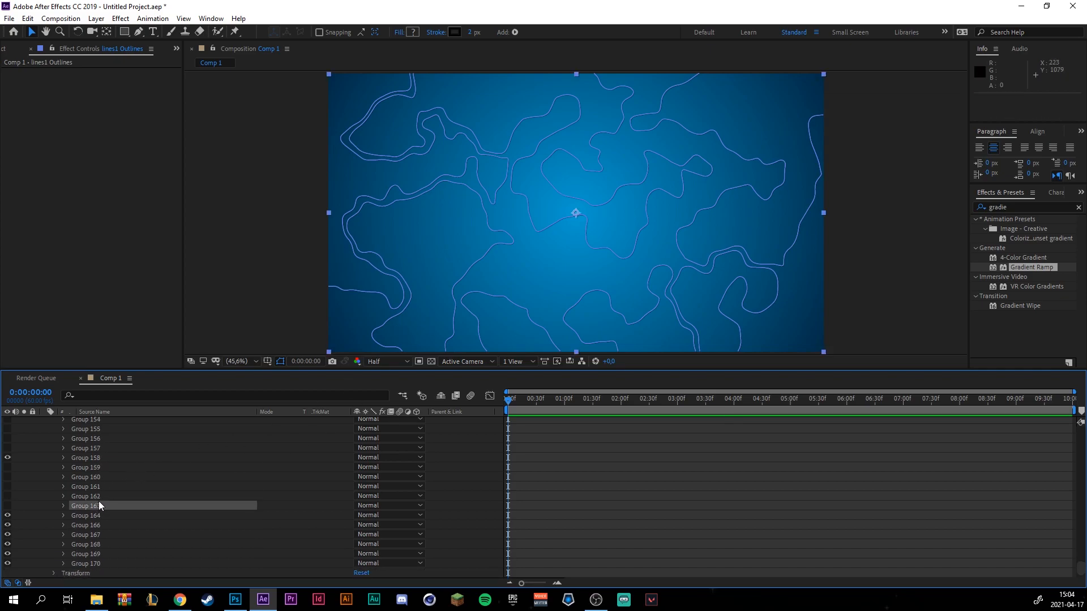
Step: Delete the hidden groups so lines1 Outlines keeps only Groups 158, 164 and 166 to 170
scroll("down", 3)
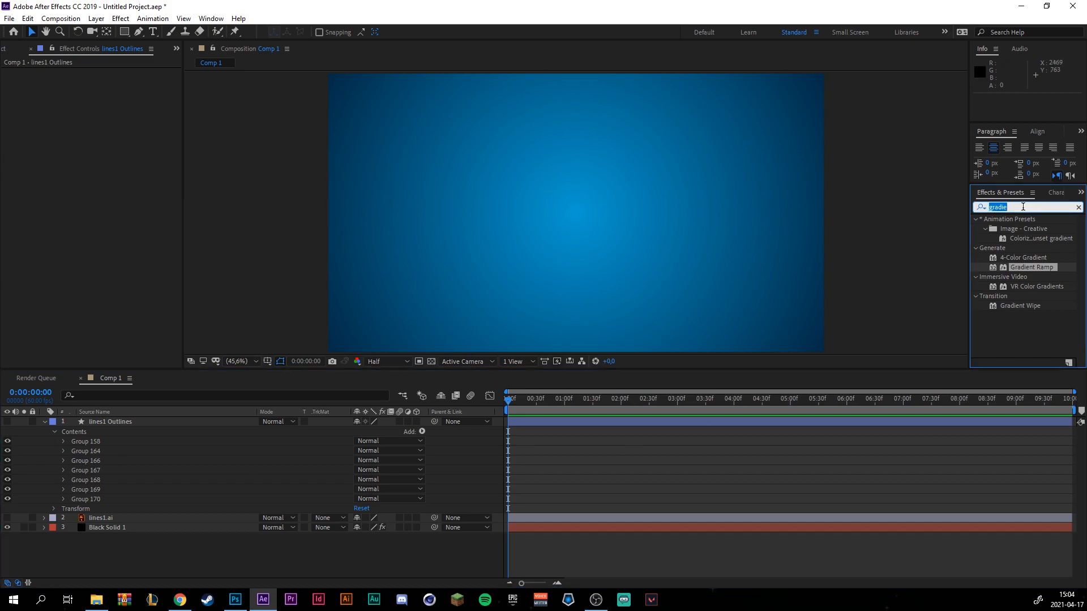
Step: Apply Channel > Invert to lines1.ai and switch the line layers toward Overlay blending
type("inve")
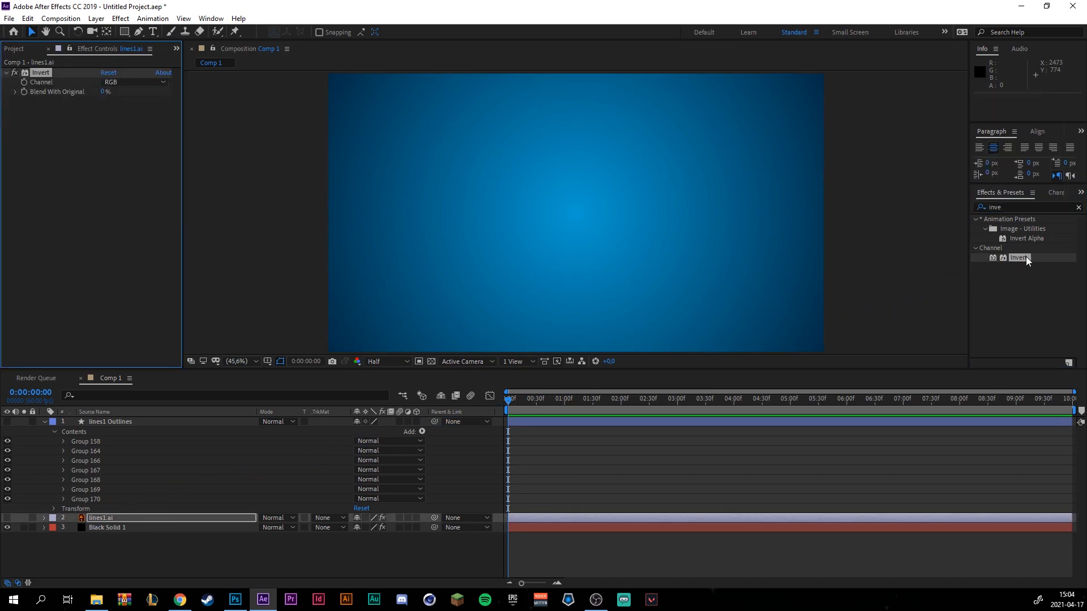
double_click(110, 422)
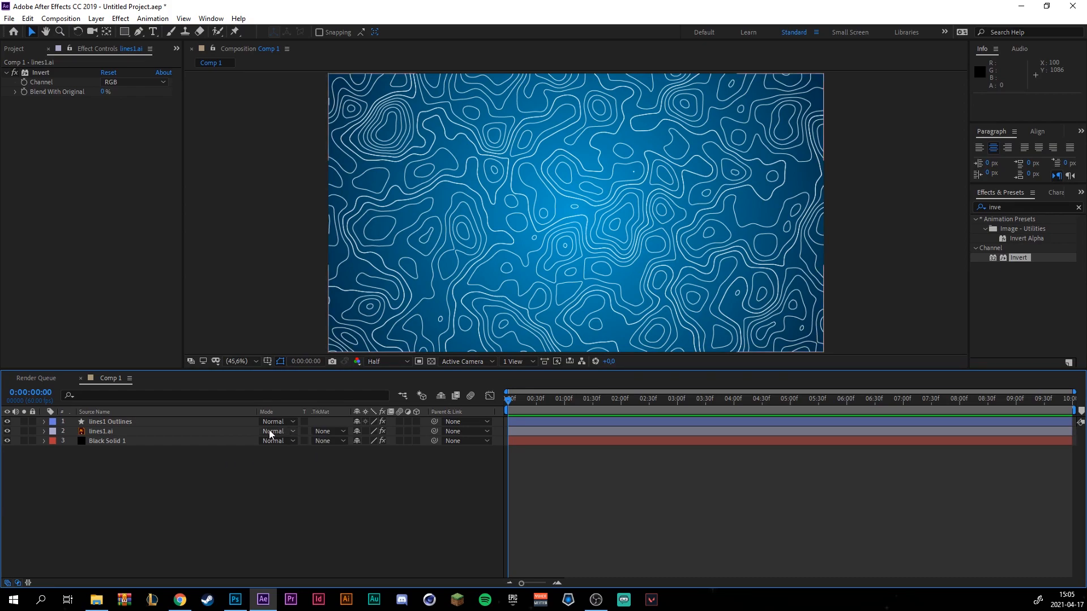
mouse_move(271, 455)
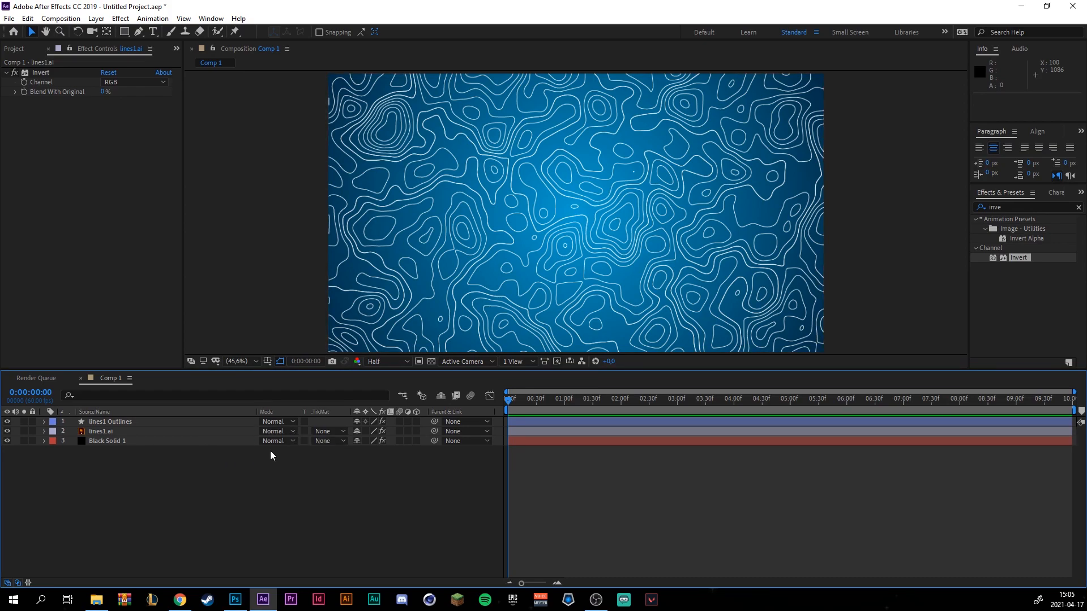
left_click(277, 421)
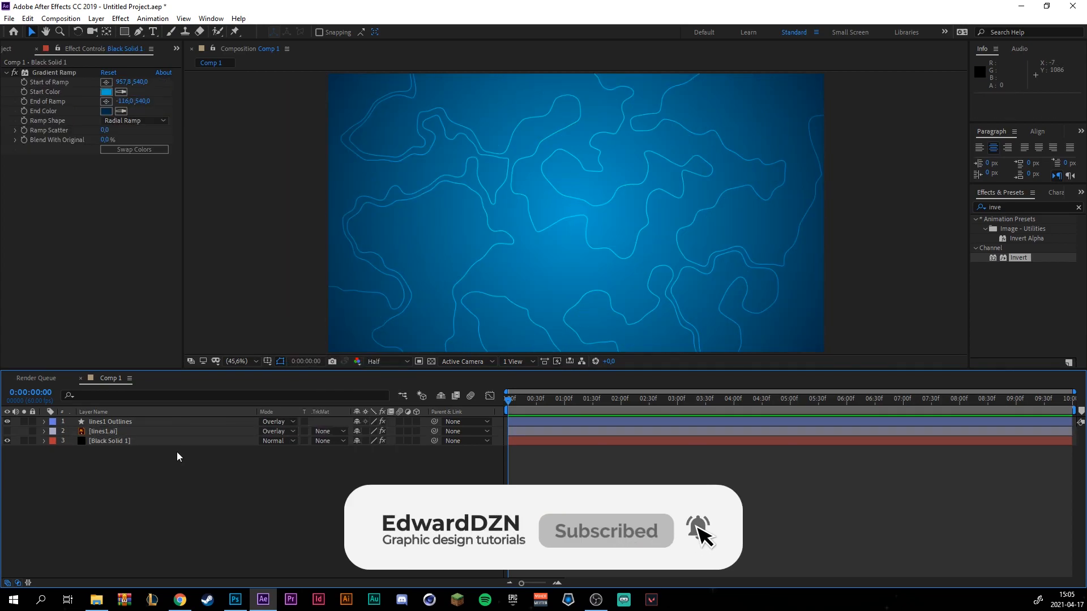
Step: Add an Outer Glow layer style to lines1 Outlines with colour #1B85FF
left_click(110, 421)
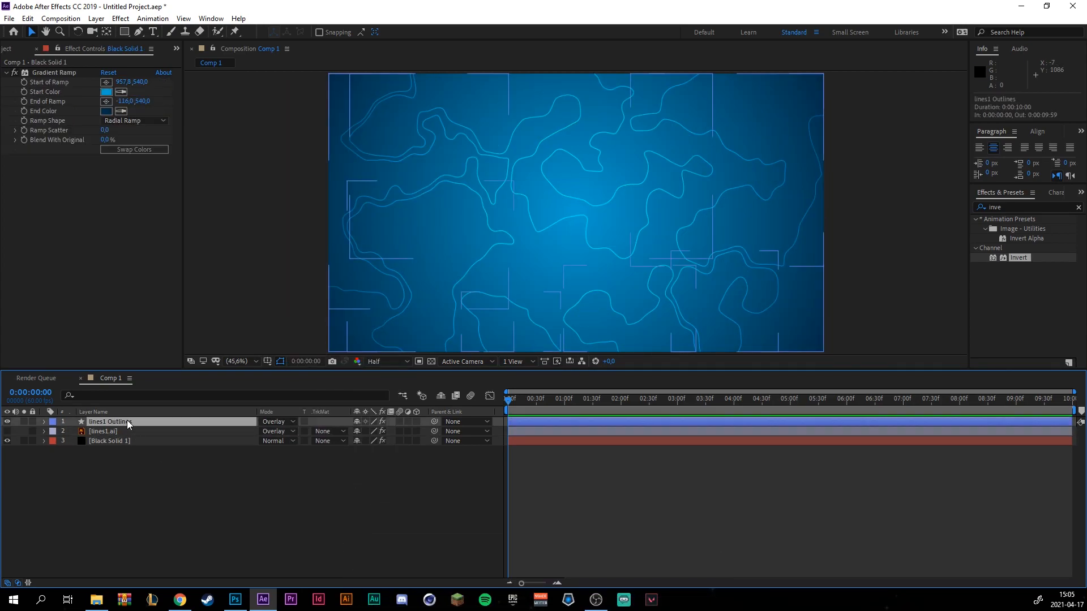
right_click(111, 421)
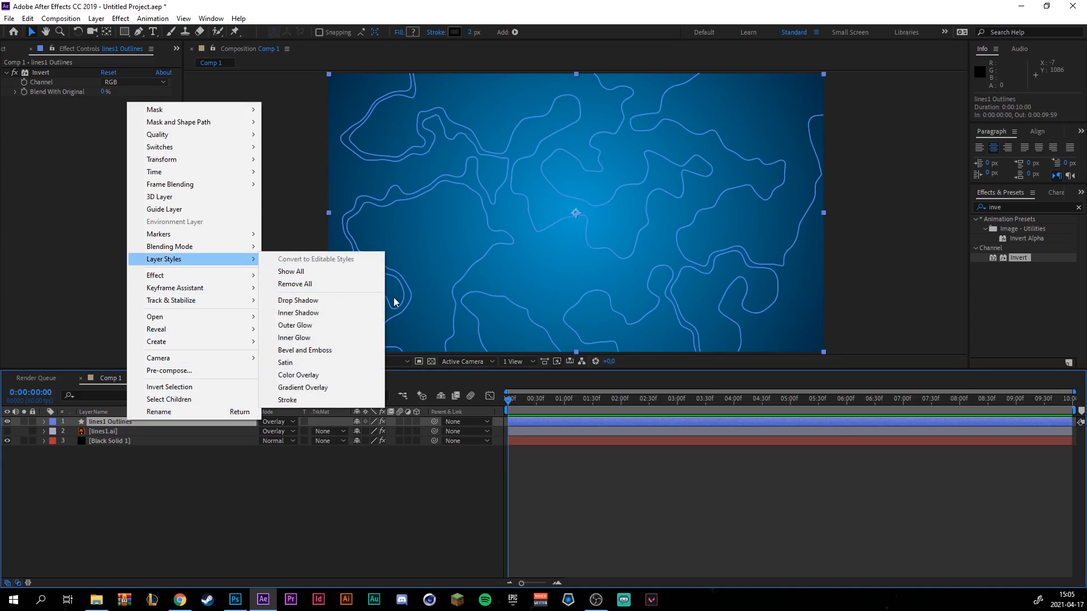
mouse_move(340, 375)
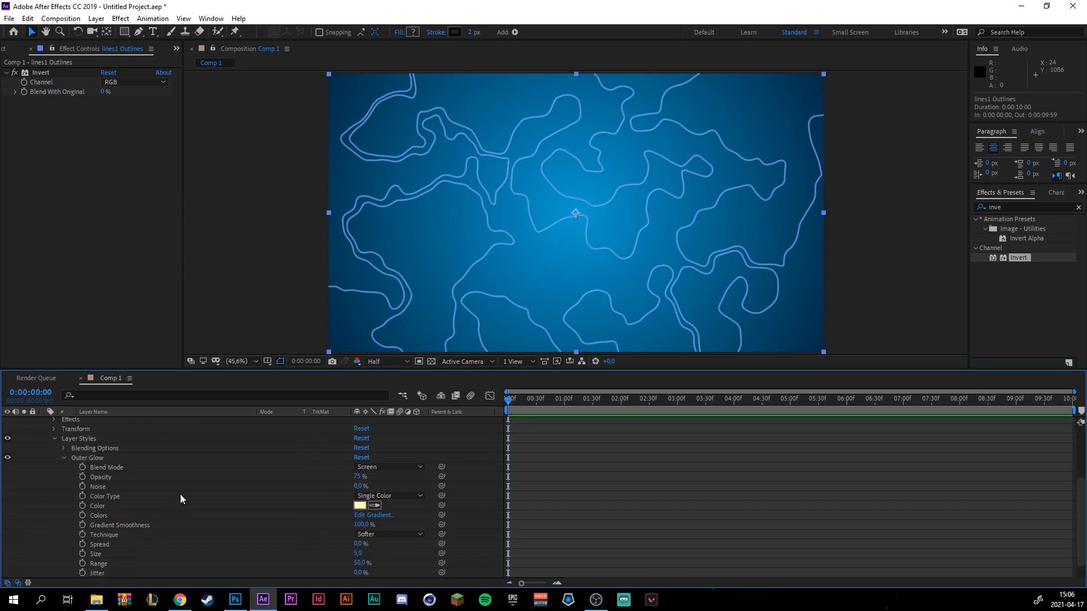
left_click(360, 505)
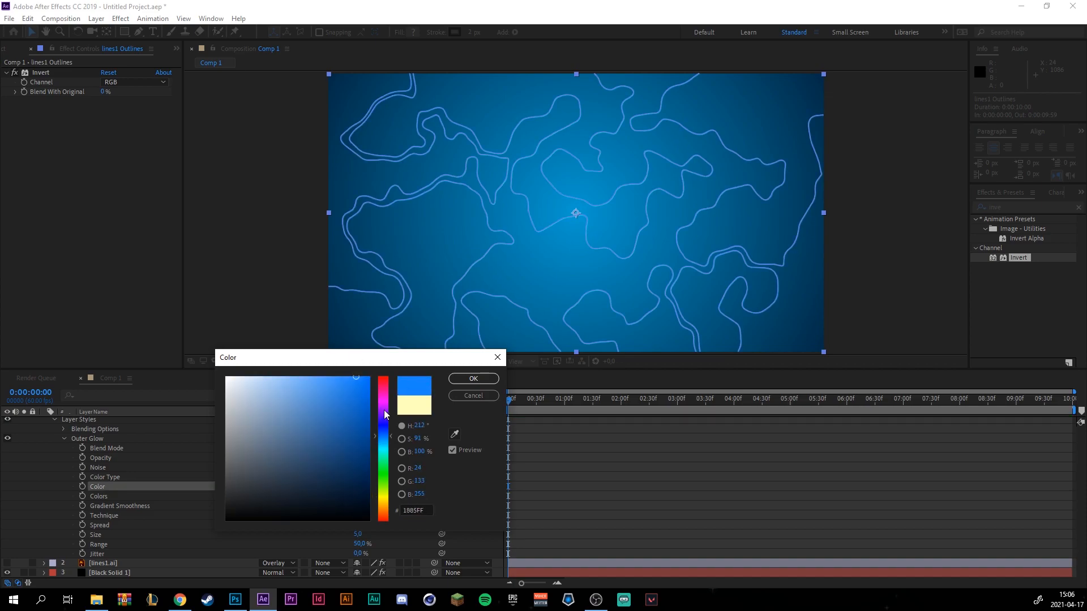
left_click(473, 379)
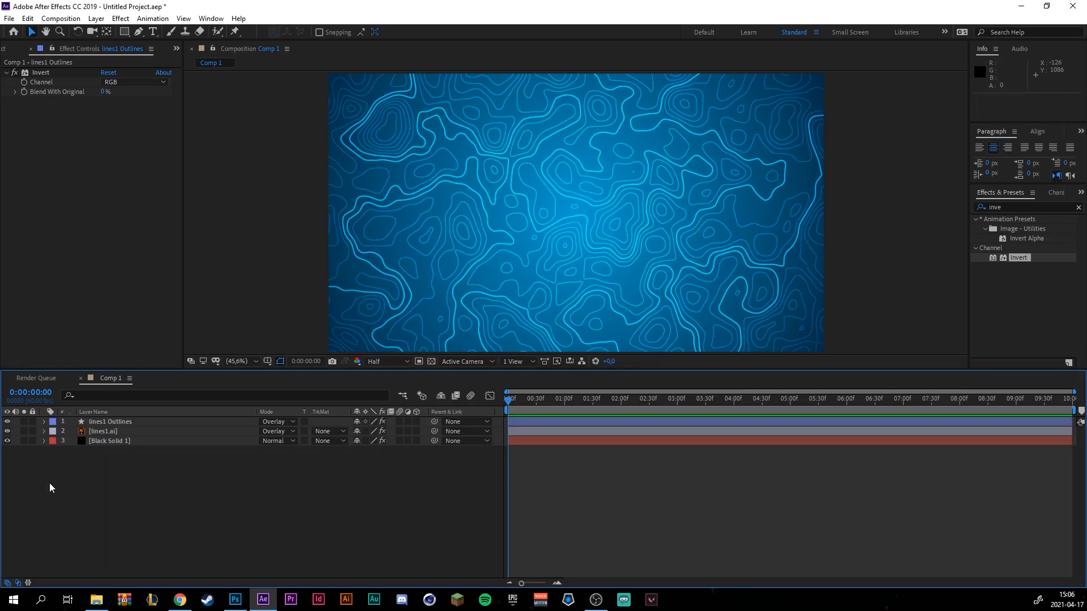
mouse_move(38, 456)
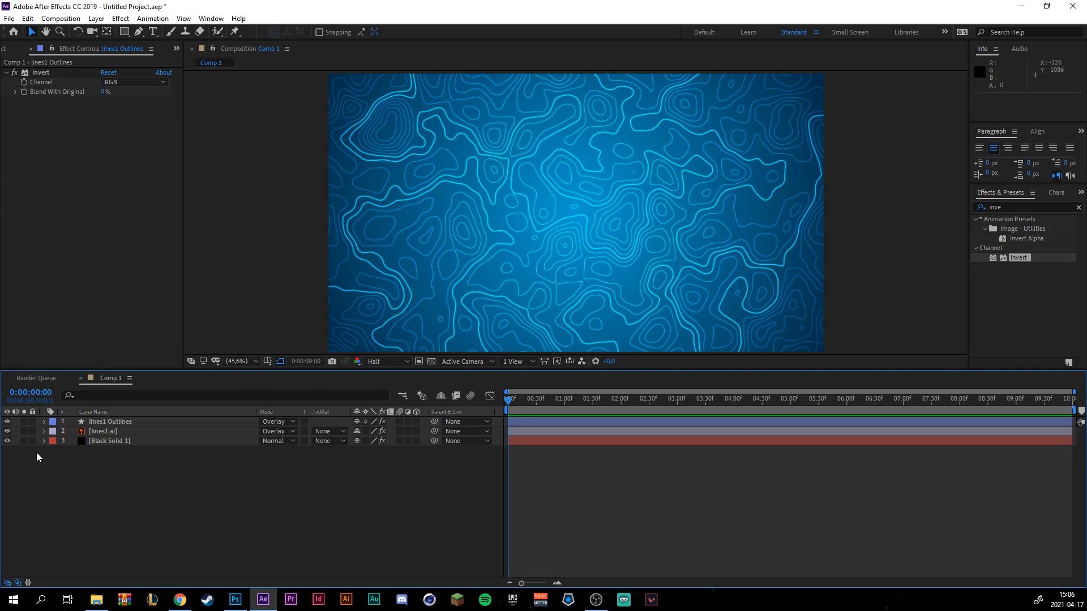
Step: Add a Trim Paths operator to Group 170 and expose its Start, End and Offset
left_click(44, 422)
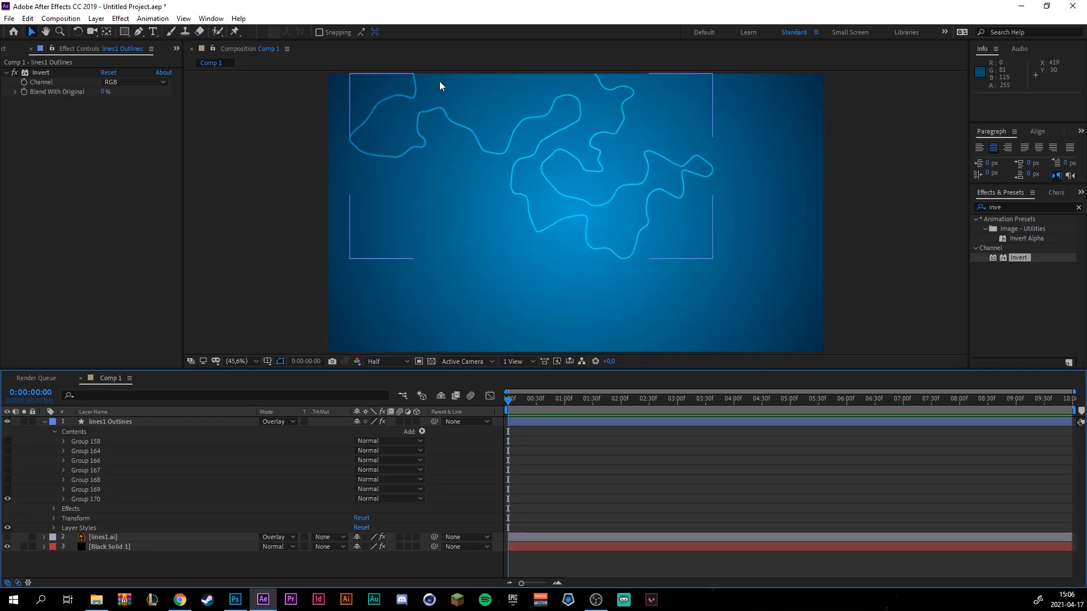
left_click(109, 421)
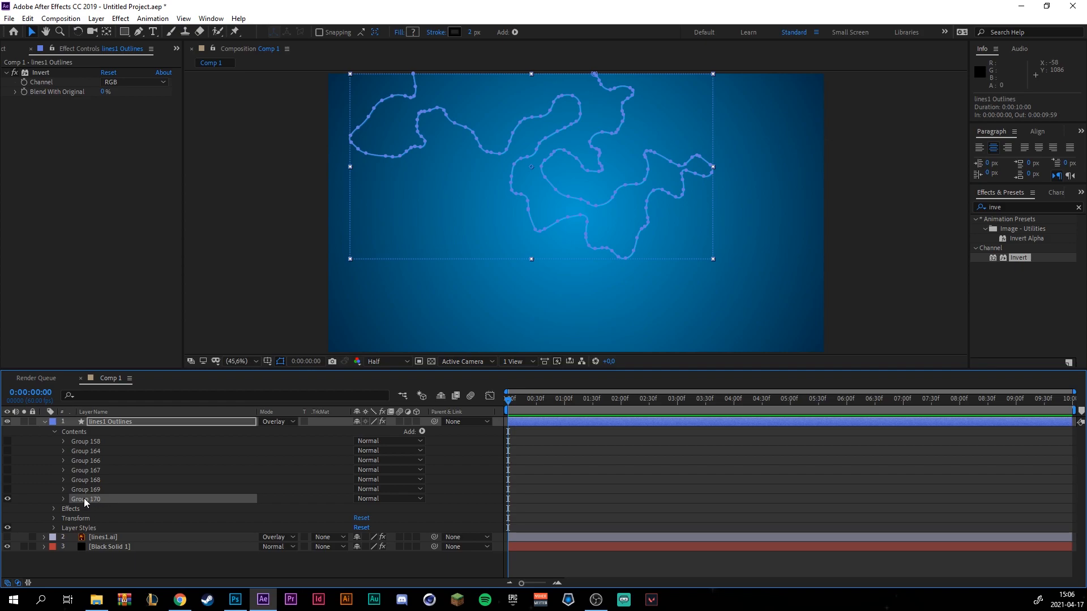
left_click(421, 431)
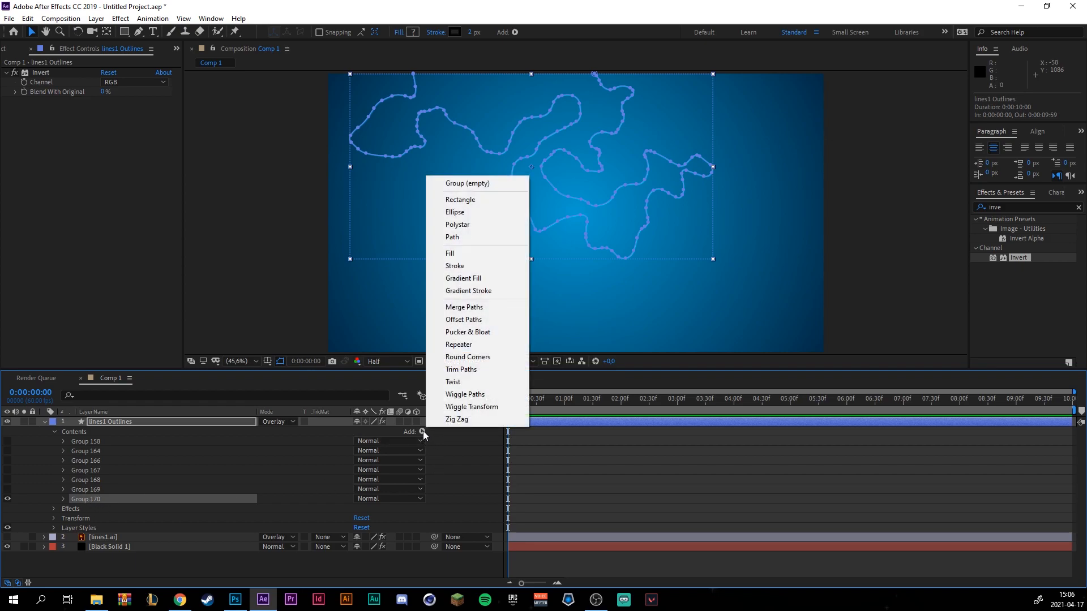
mouse_move(485, 382)
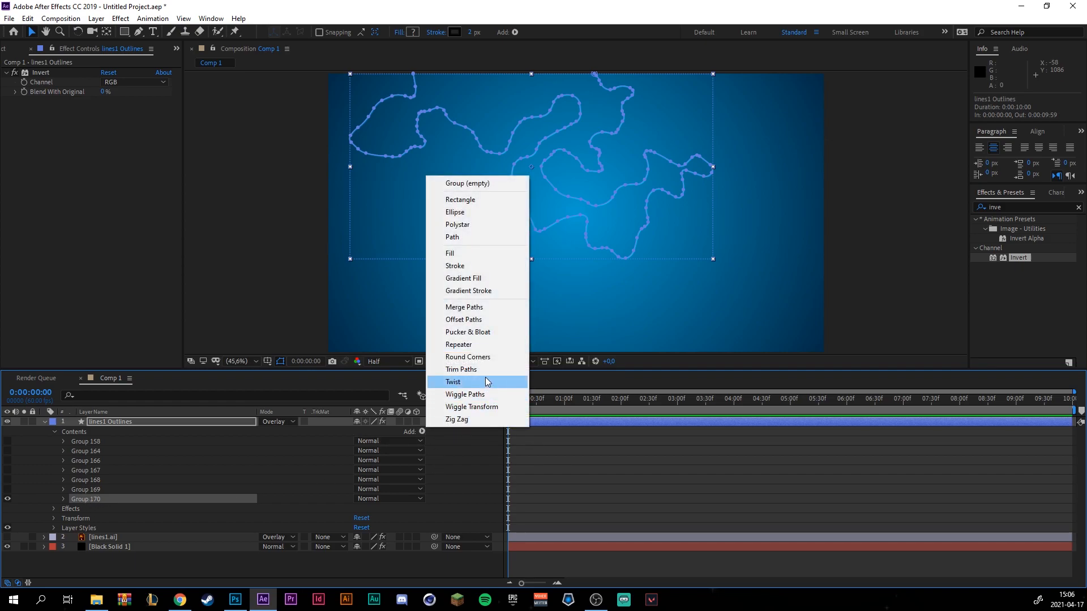
left_click(461, 370)
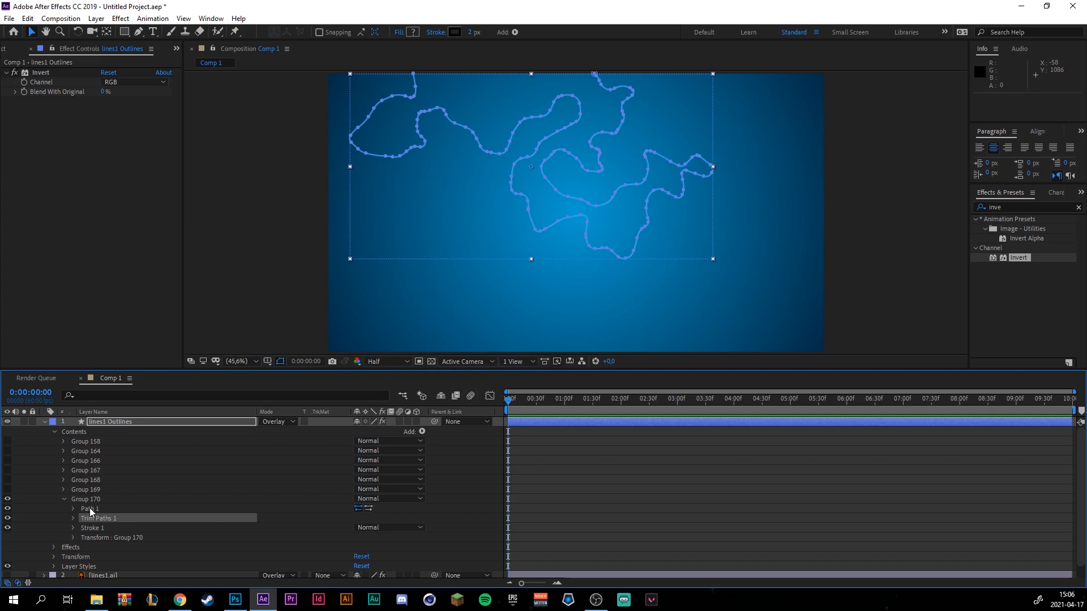
mouse_move(73, 521)
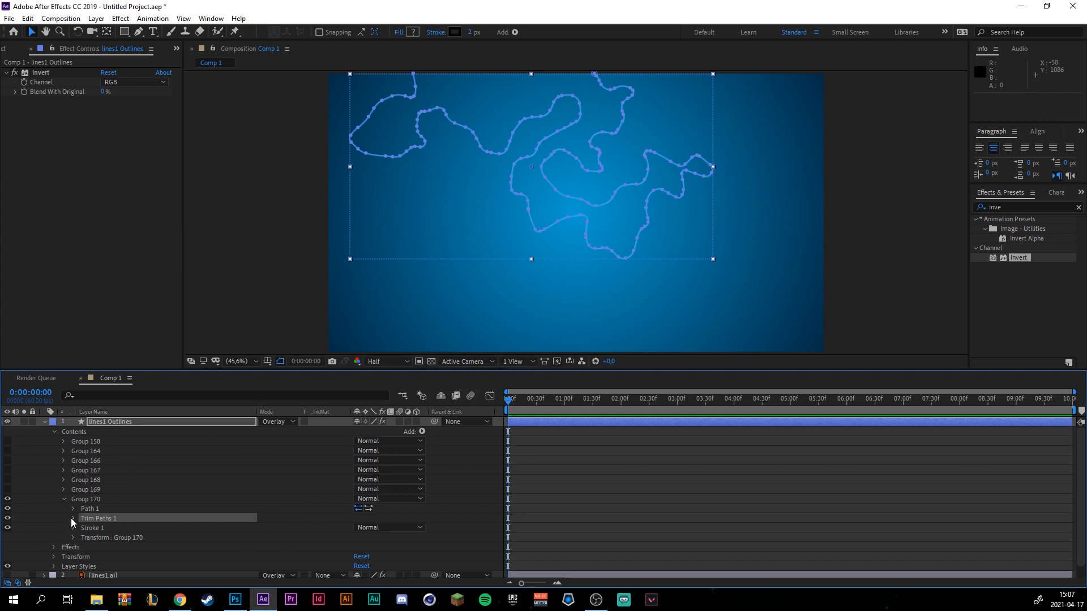
left_click(72, 518)
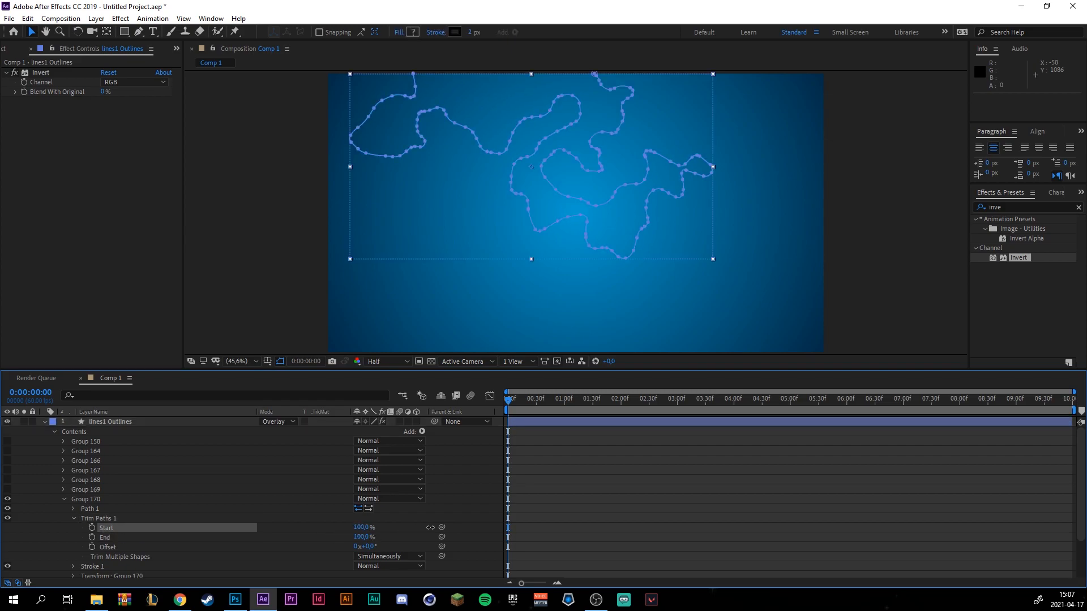
Step: Keyframe Group 170's Start and End at 0 and about 2 seconds, setting the value to 0
double_click(110, 421)
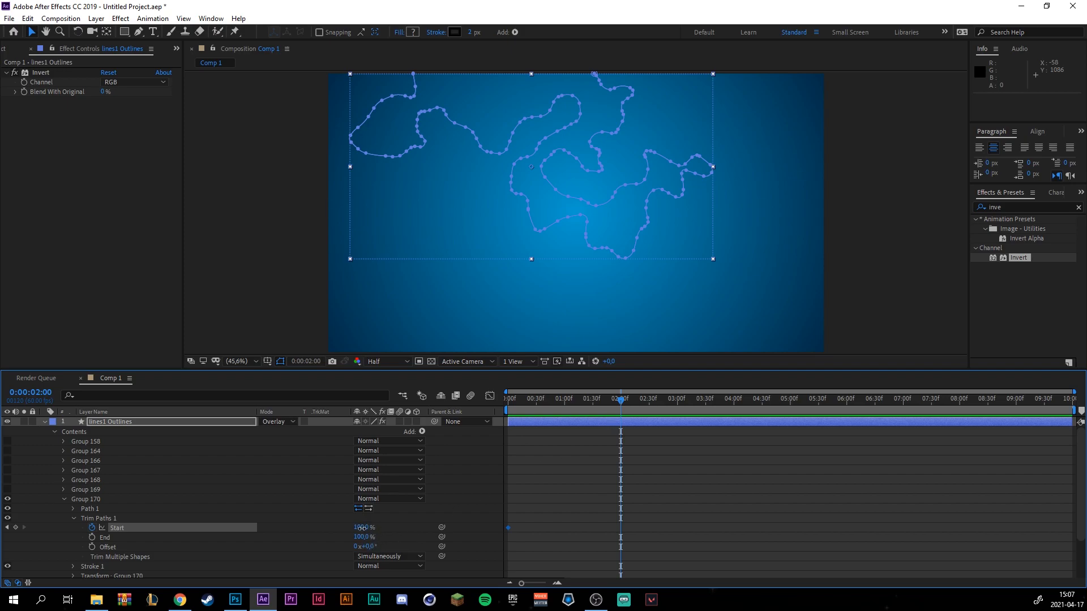
left_click(360, 528)
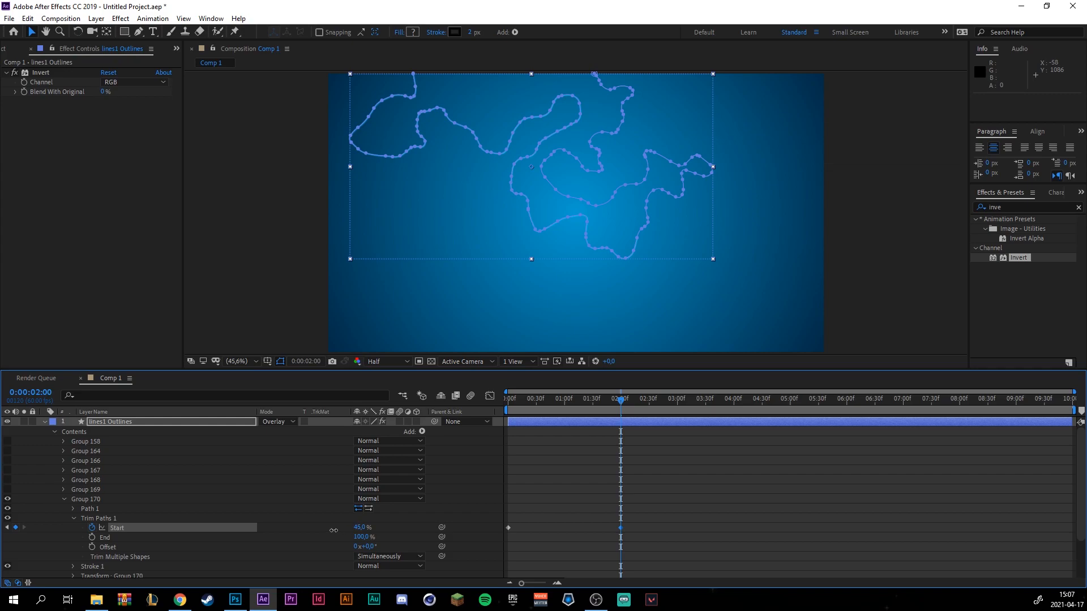
type("0")
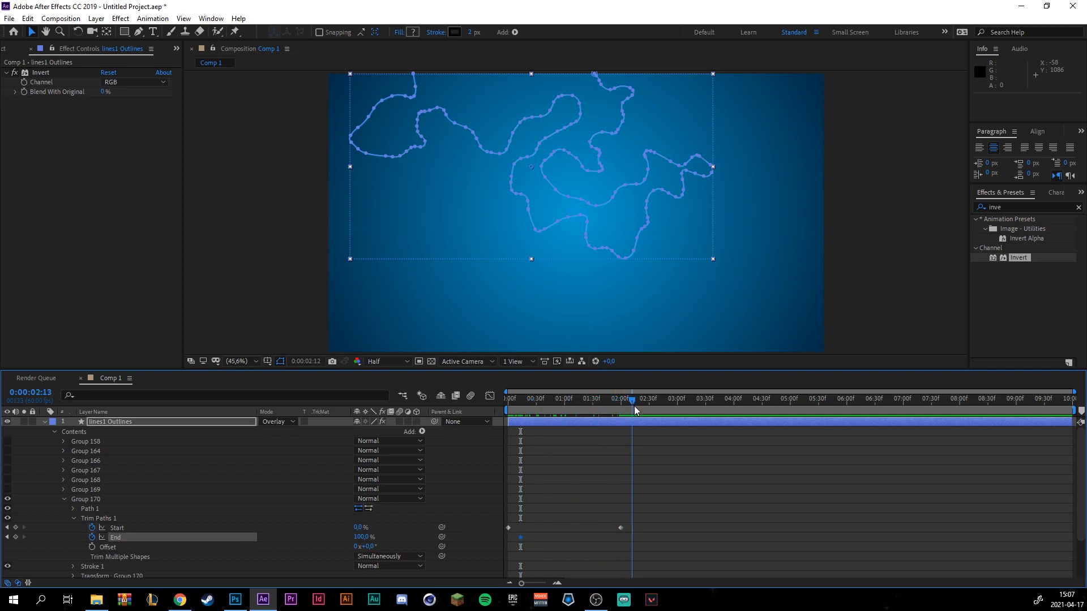
left_click(637, 399)
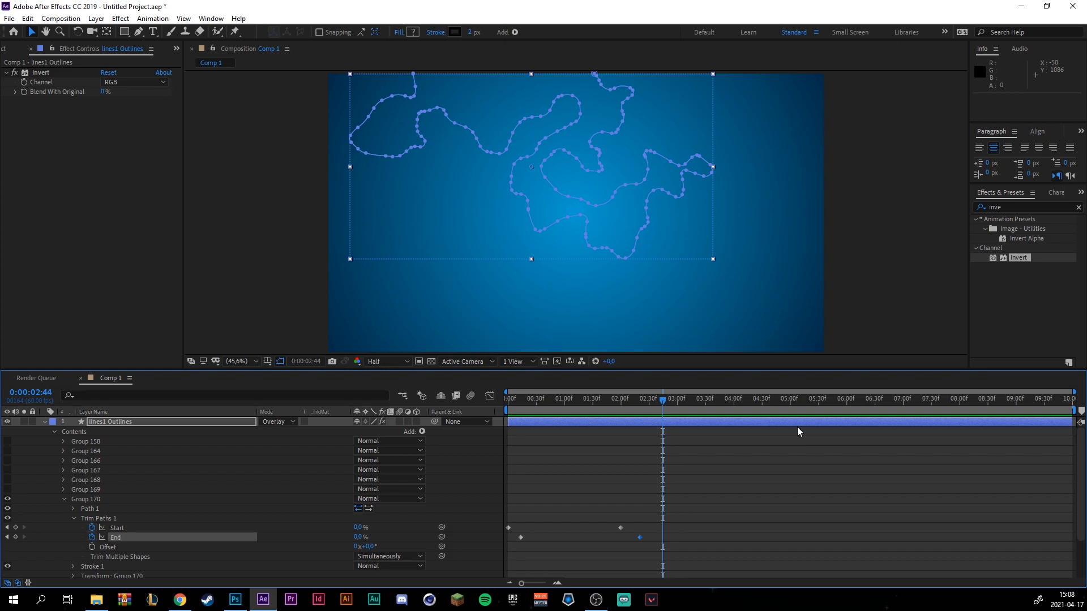
mouse_move(656, 475)
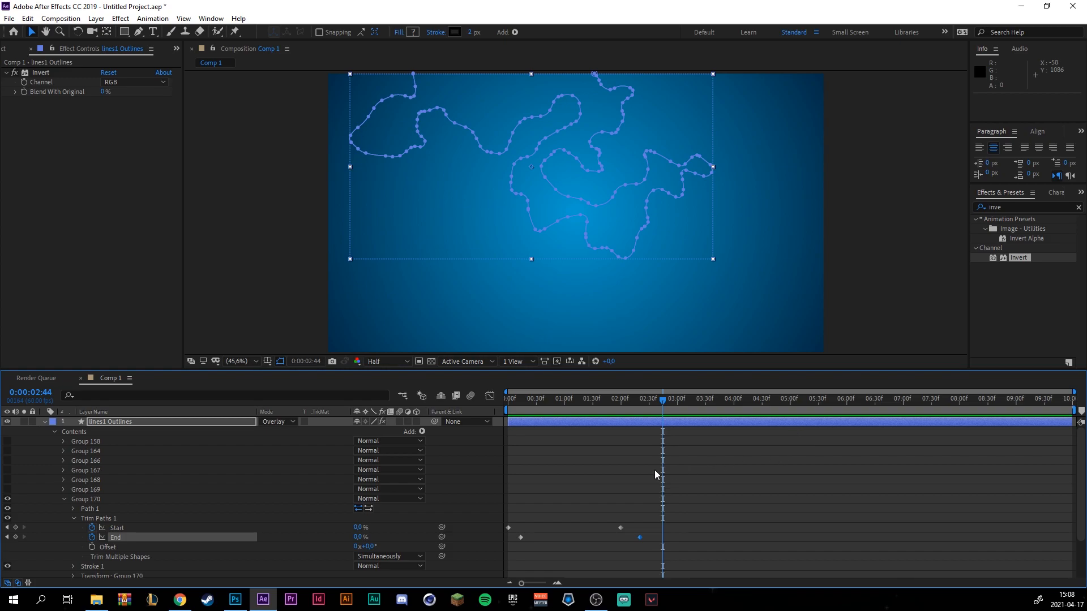
mouse_move(643, 510)
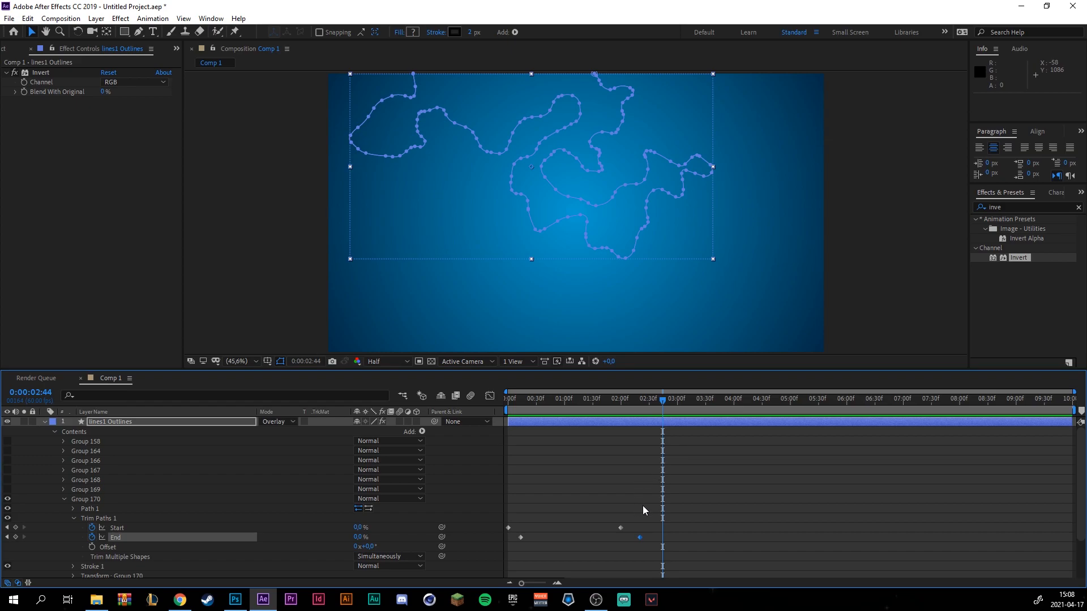
Step: Drag Group 170's later Start and End keyframes to about 4:15 and preview the draw-on
left_click(108, 547)
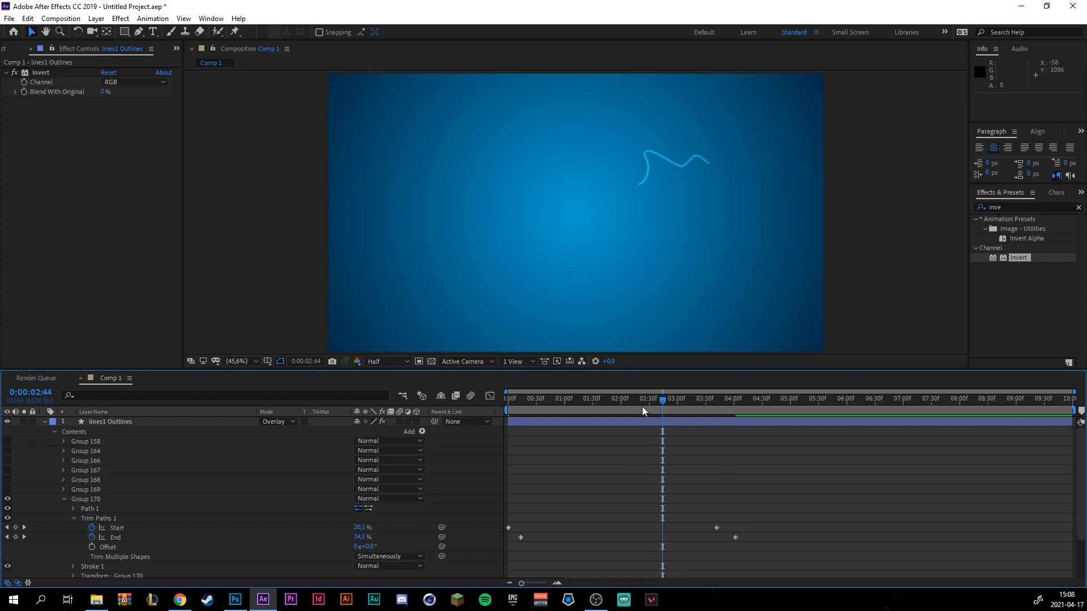
left_click(735, 536)
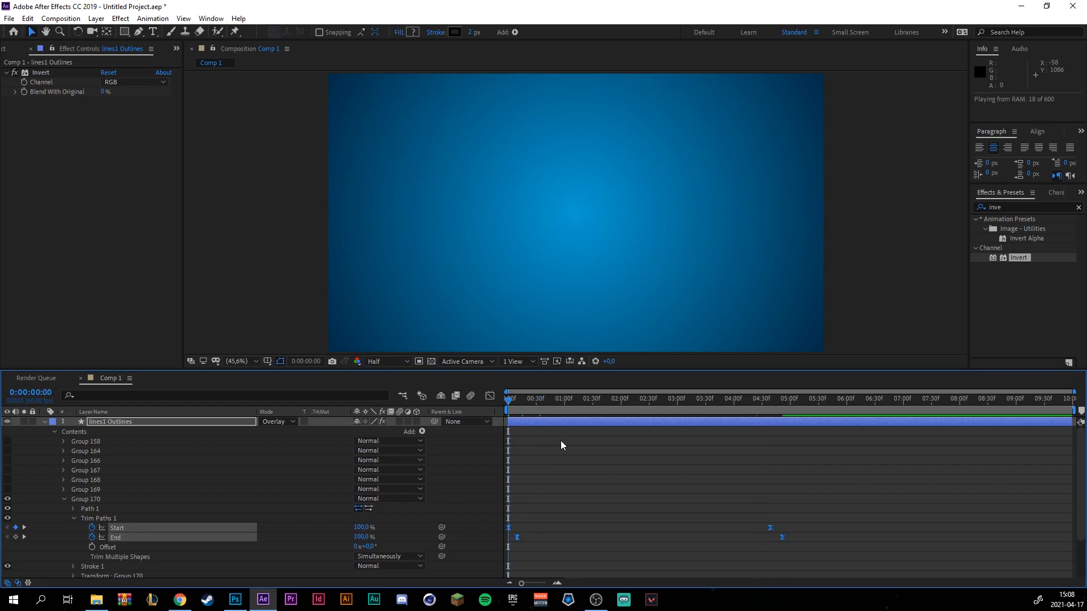
key("space")
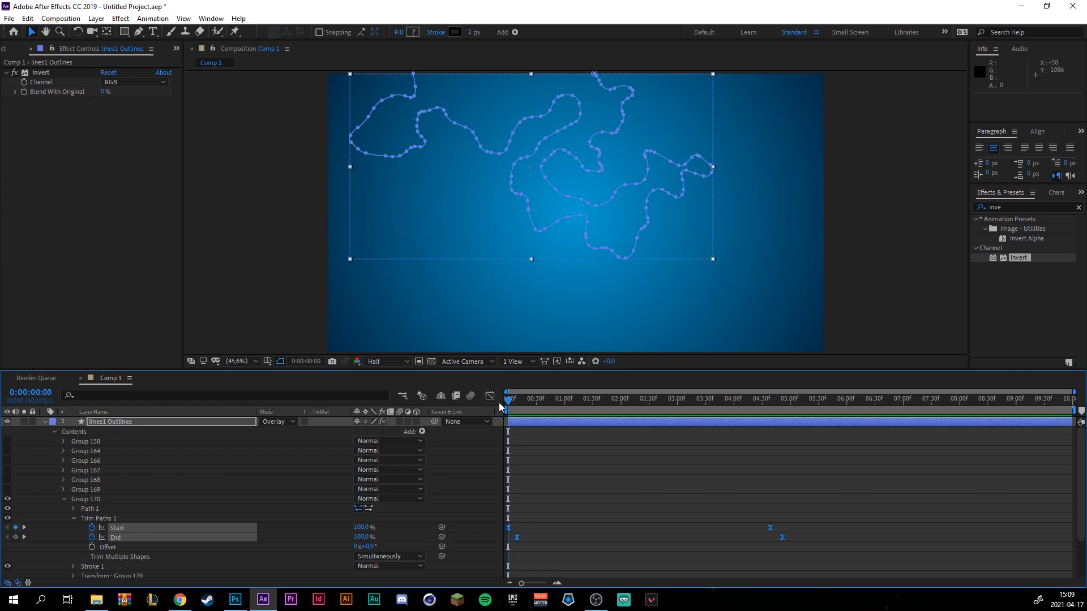
mouse_move(804, 543)
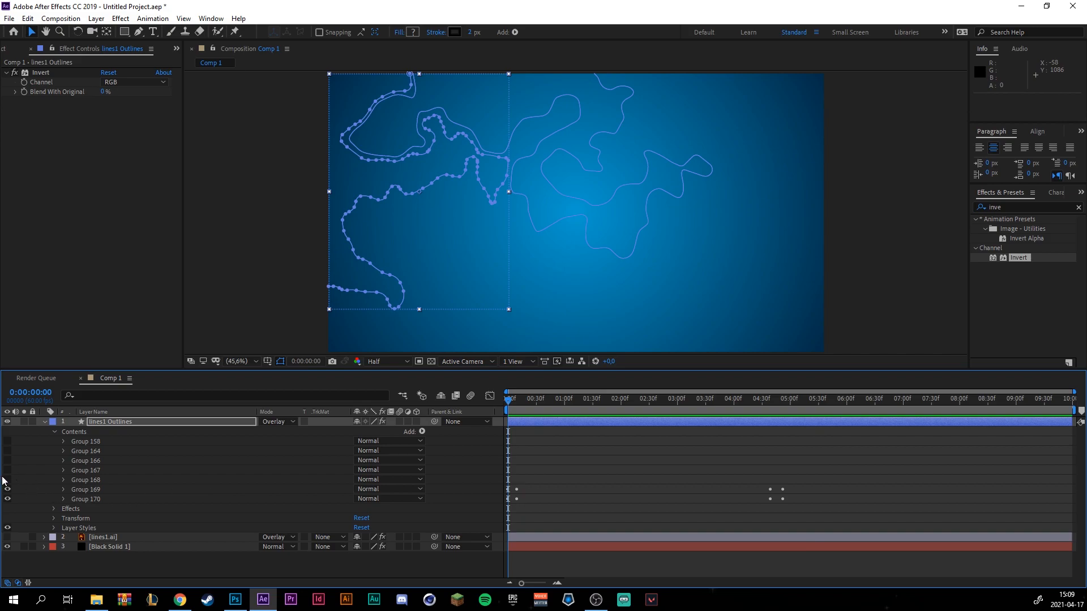
Step: Paste Group 170's Trim Paths keyframes onto Groups 168 and 169
left_click(86, 480)
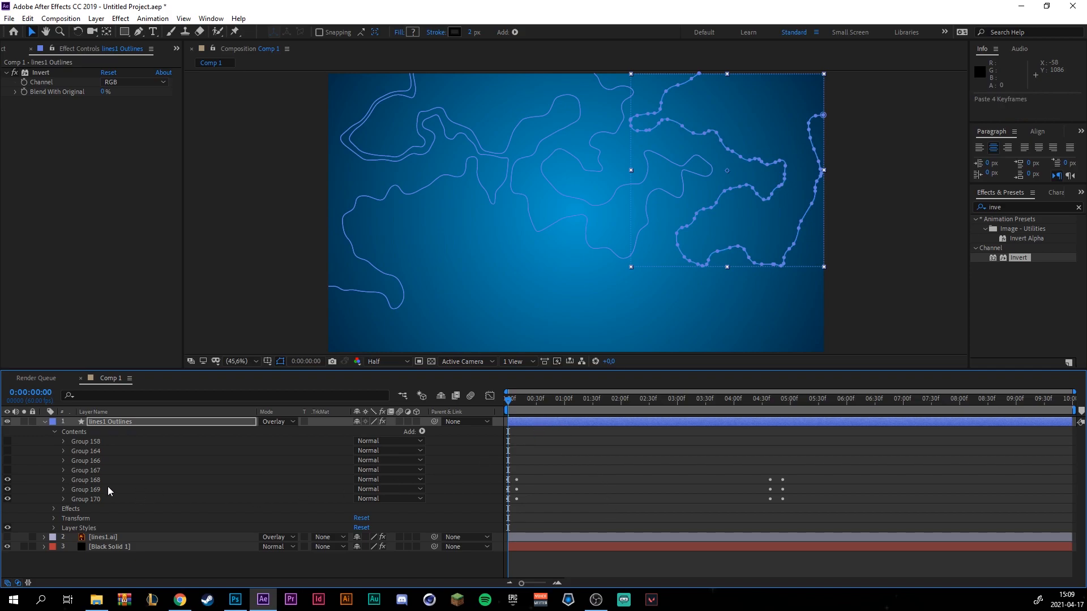
left_click(85, 470)
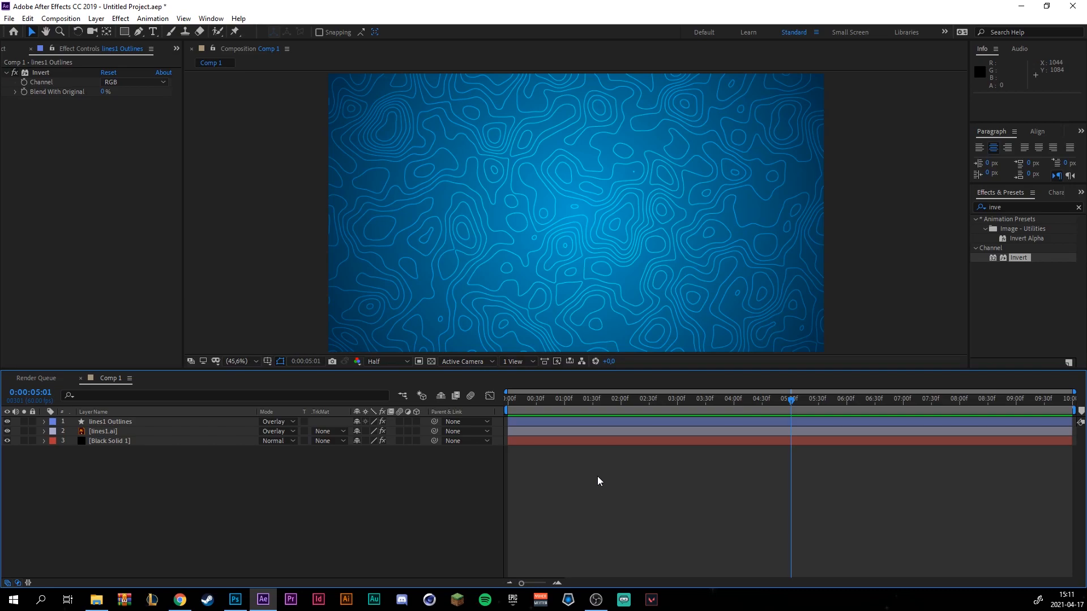
mouse_move(158, 447)
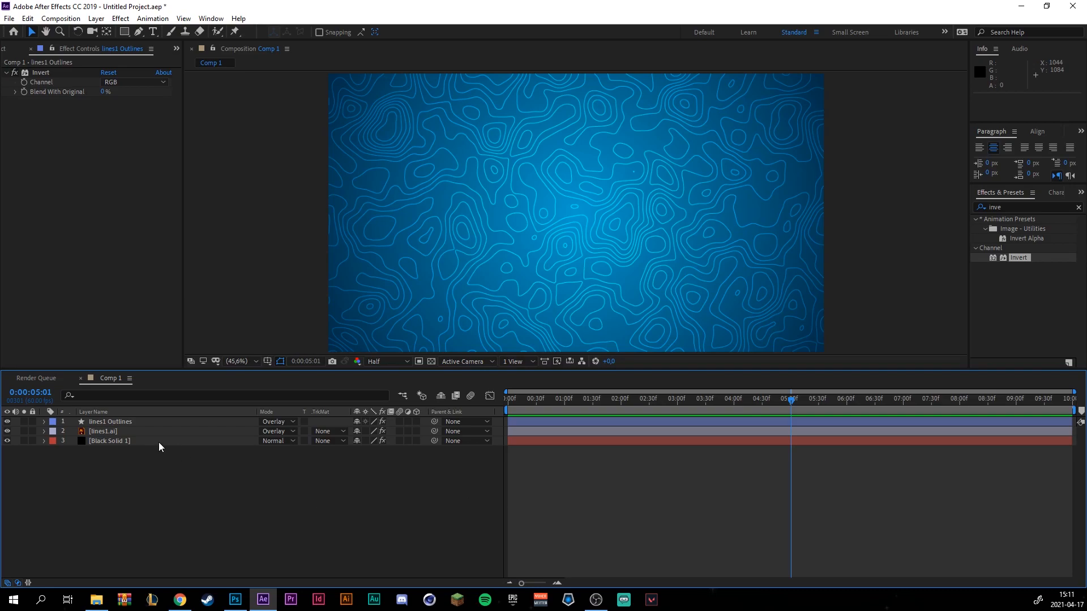
Step: Reveal all keyframed Start and End properties of lines1 Outlines with U
left_click(45, 421)
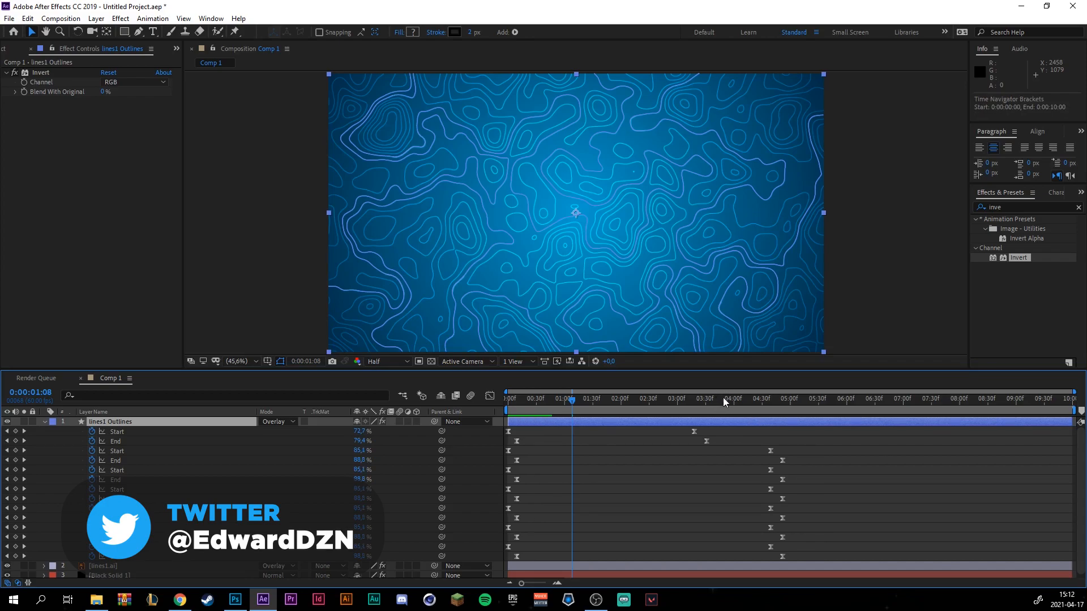
Step: Collapse the lines1 Outlines layer so its keyframed properties fold away
left_click(506, 398)
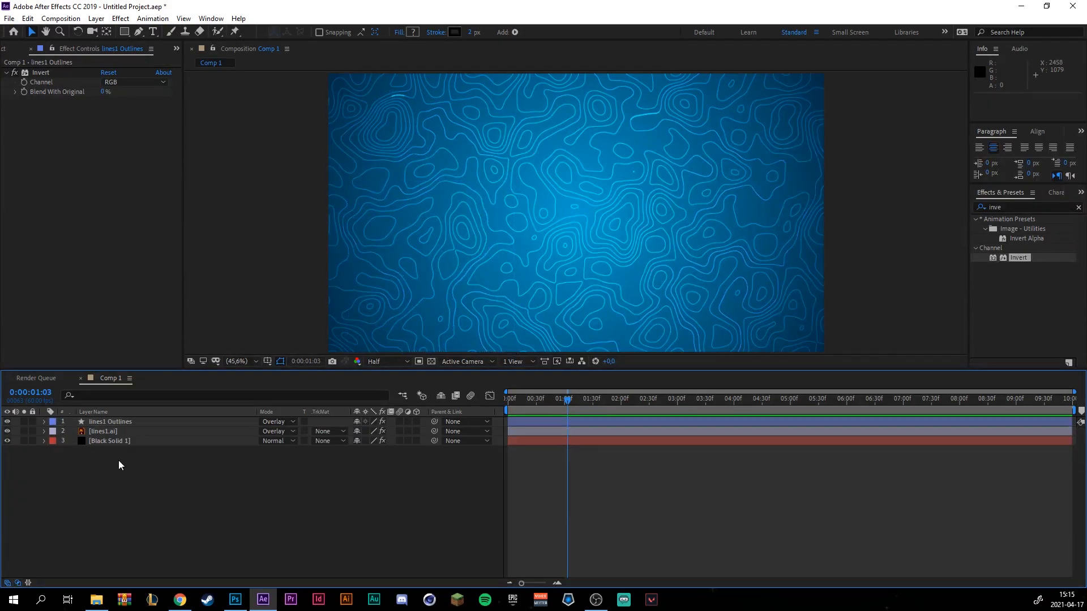
mouse_move(136, 468)
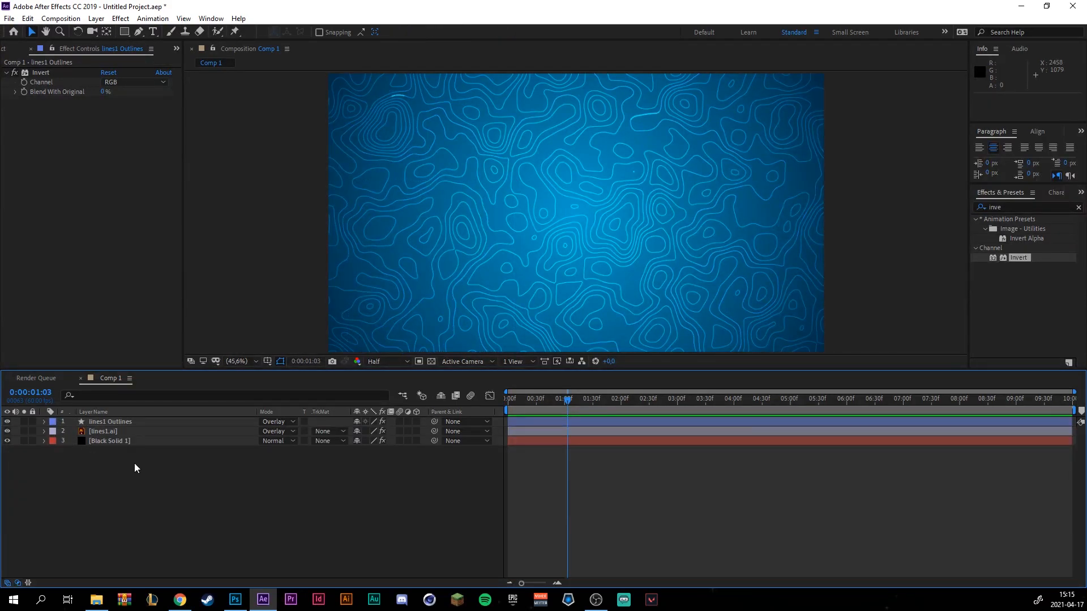
Step: Search the Effects & Presets panel for 'curves'
left_click(109, 440)
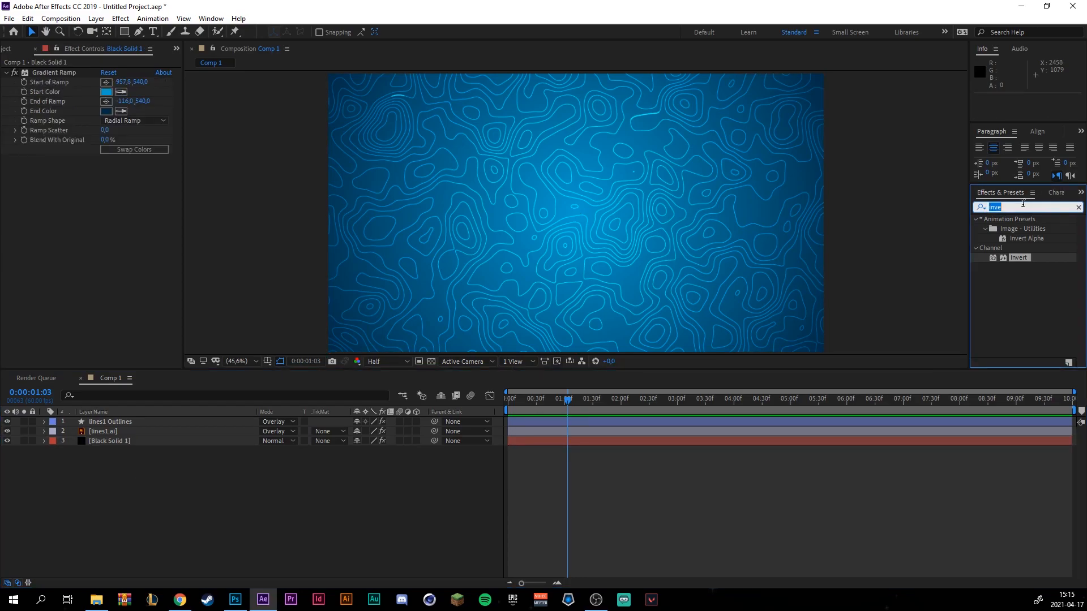
type("curves")
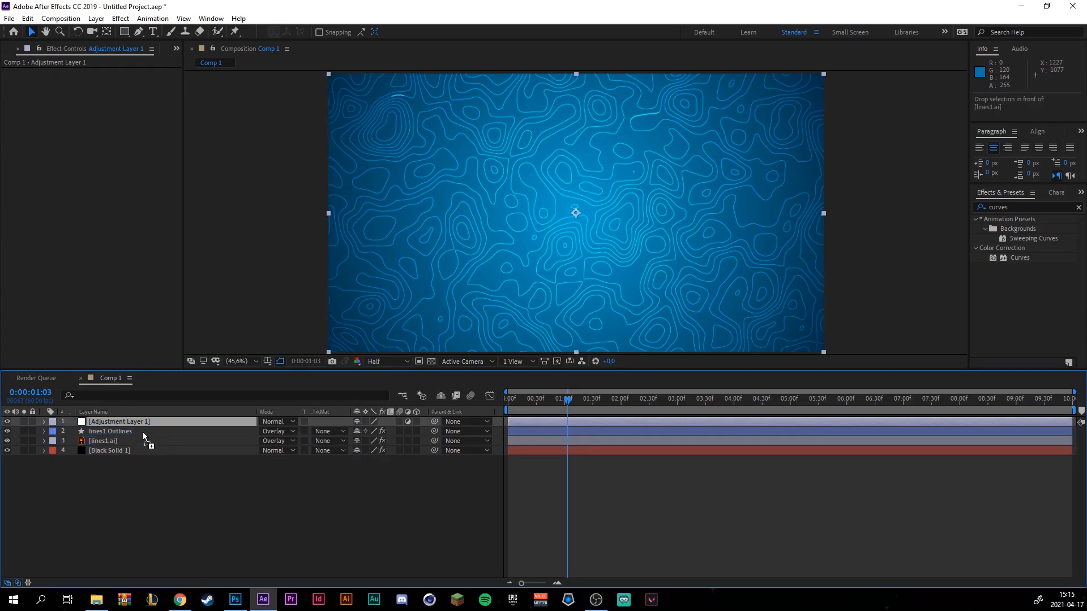
Step: Move the Adjustment Layer beneath lines1 Outlines and pull its Curves down to darken the composition
left_click_drag(117, 421, 118, 432)
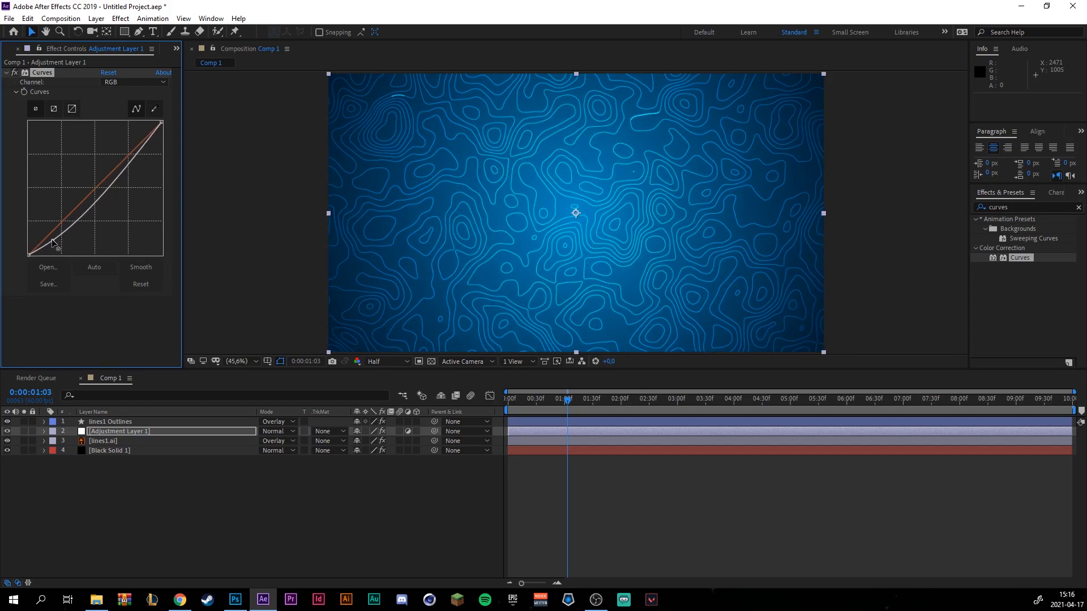
left_click_drag(57, 246, 149, 159)
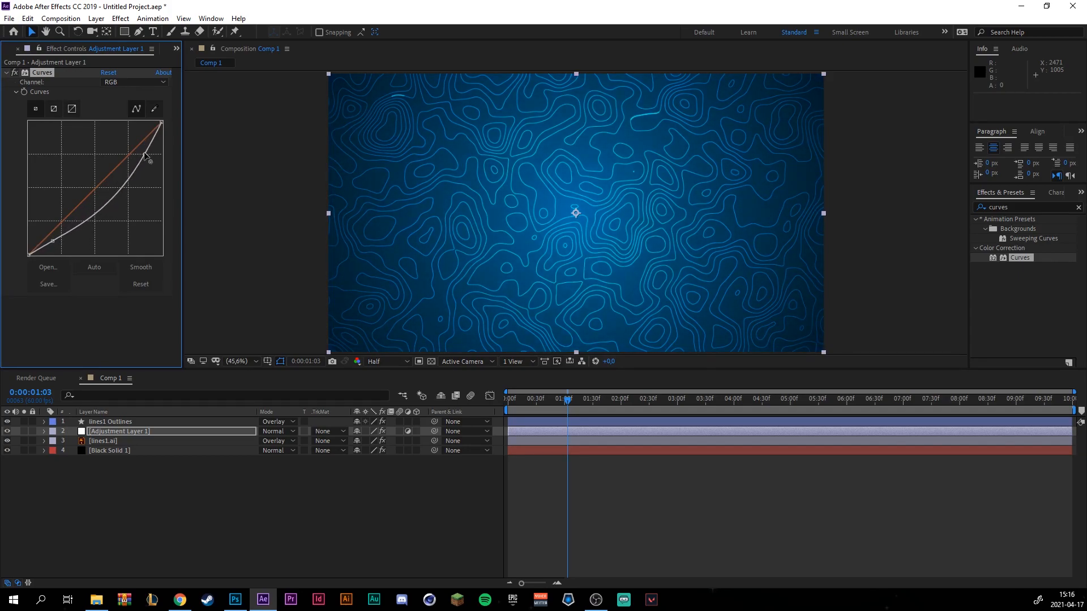
left_click_drag(566, 398, 529, 399)
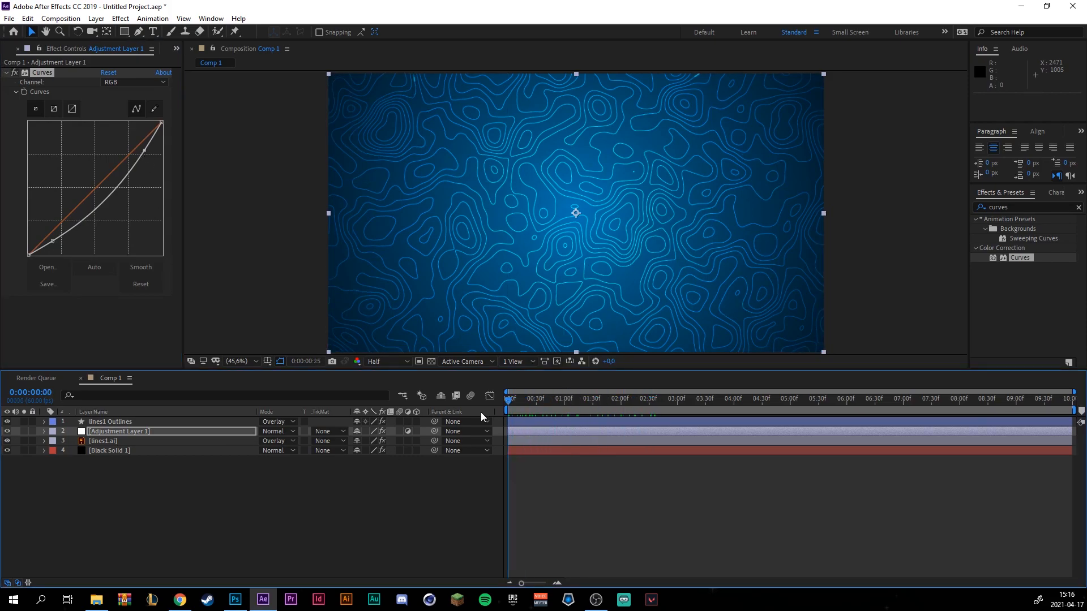
left_click(276, 432)
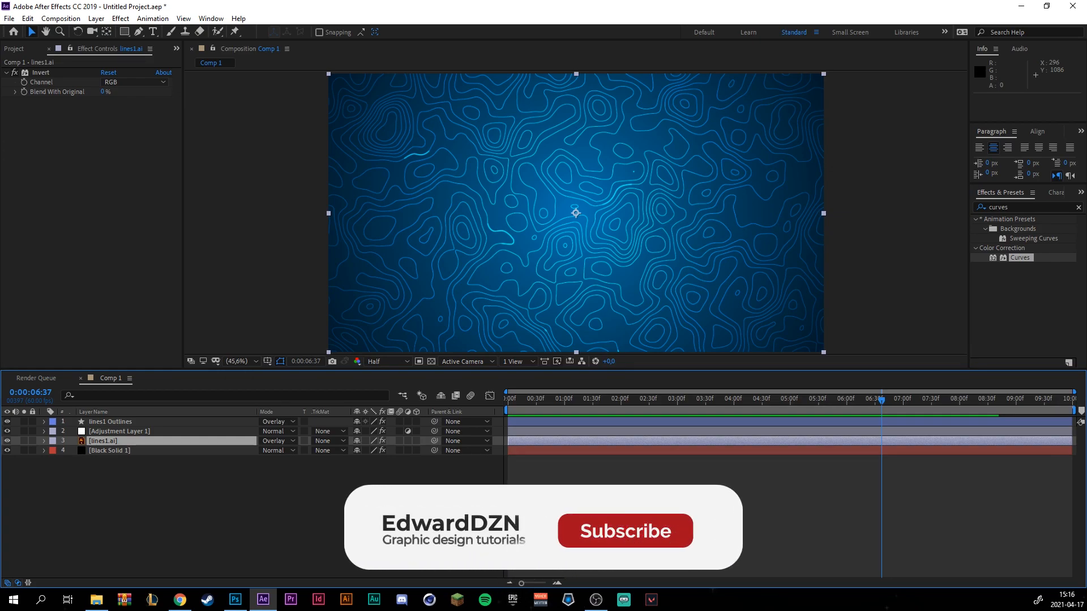
left_click(622, 531)
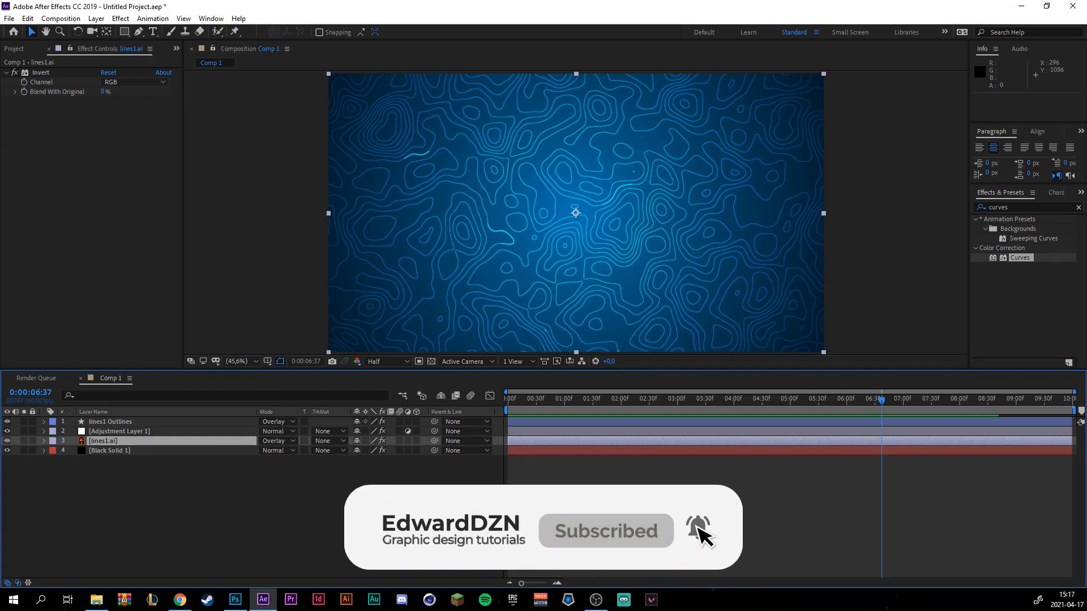